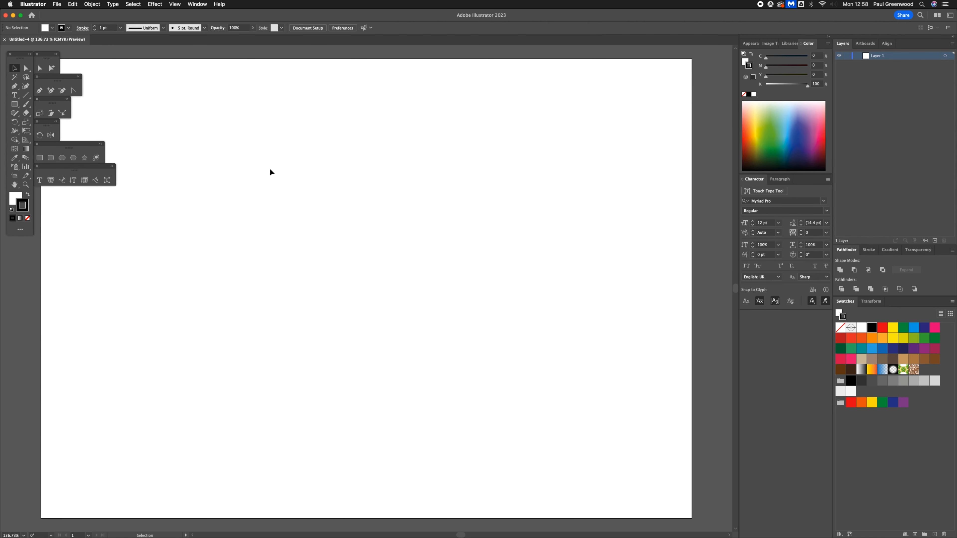
pyautogui.moveTo(177, 156)
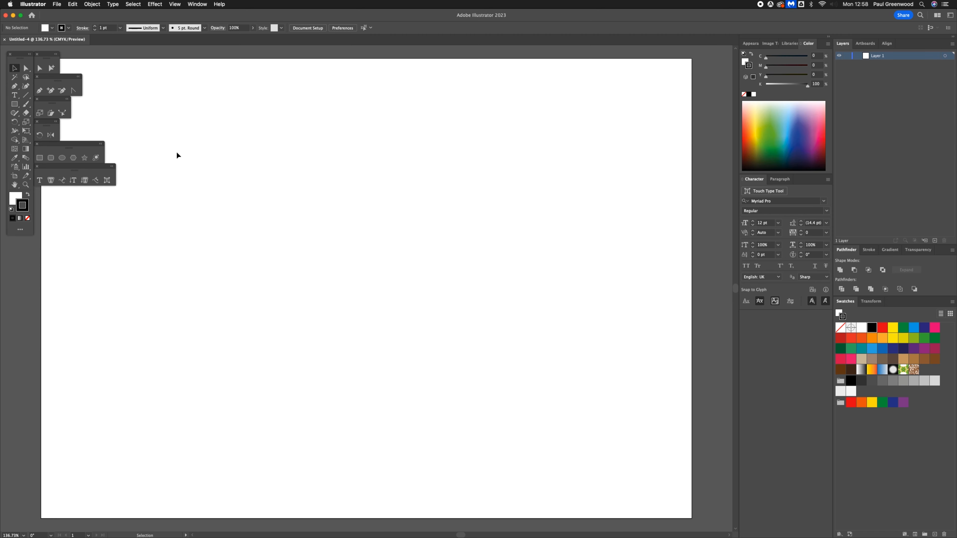
pyautogui.moveTo(180, 5)
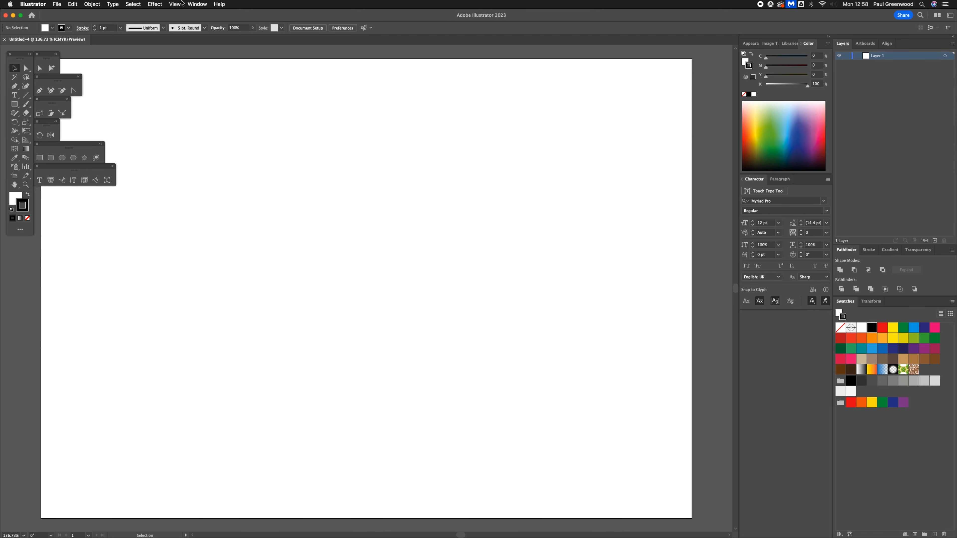
# Turn on the document grid from the View menu so it covers the artboard
pyautogui.click(175, 5)
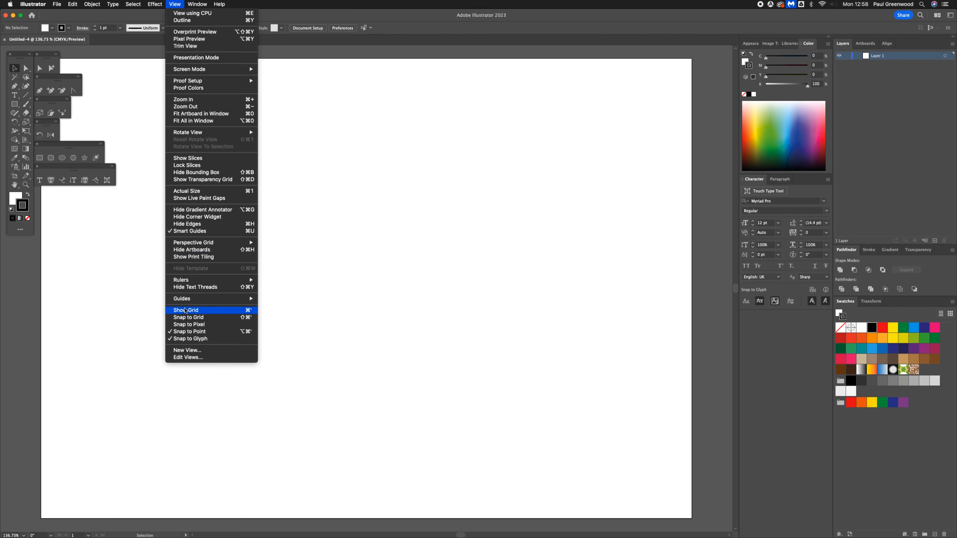
pyautogui.click(186, 310)
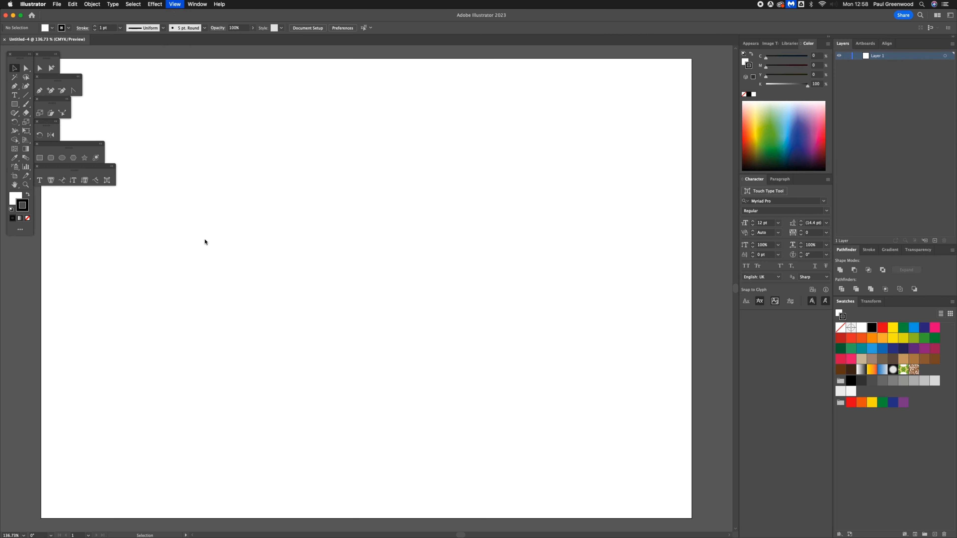
pyautogui.click(174, 4)
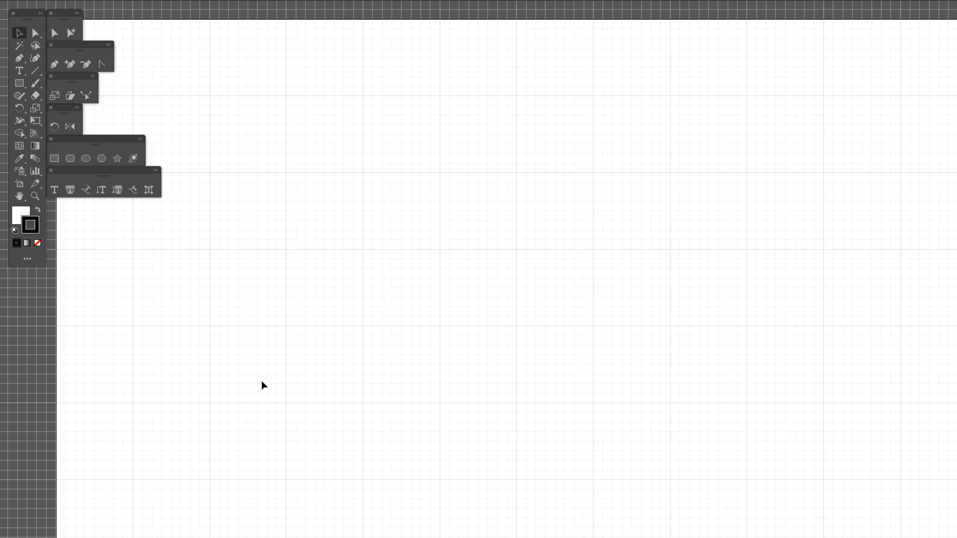
# Choose the Rectangle tool and set the fill colour to the red swatch
pyautogui.click(20, 82)
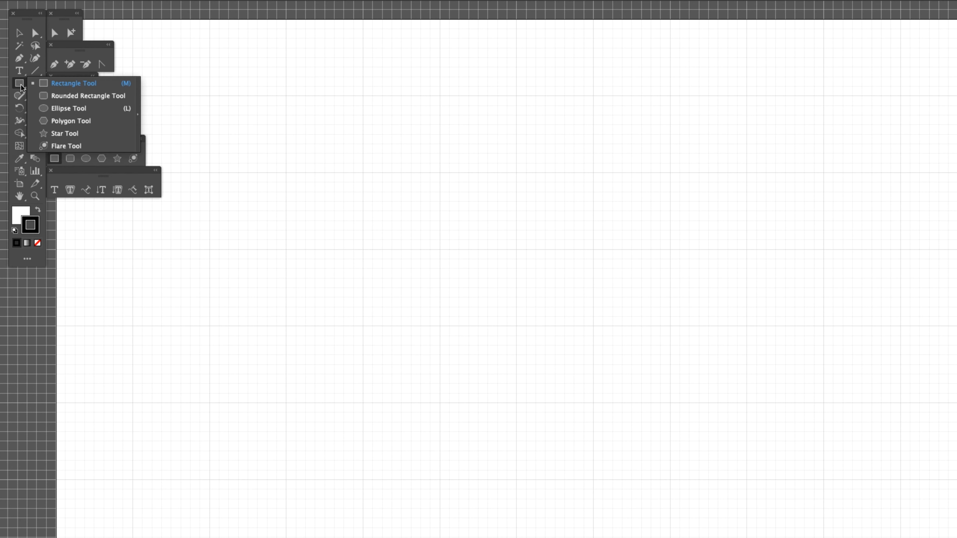
pyautogui.moveTo(82, 85)
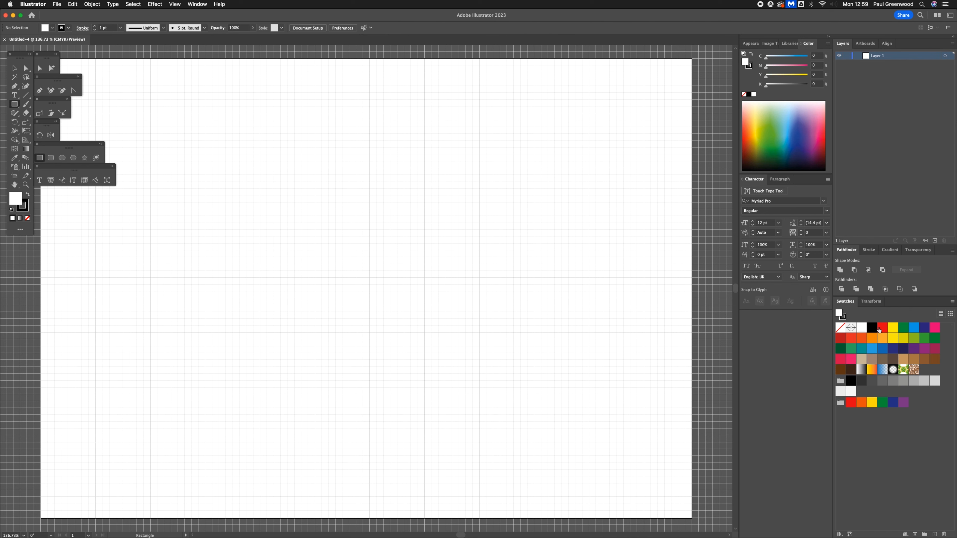
pyautogui.click(851, 328)
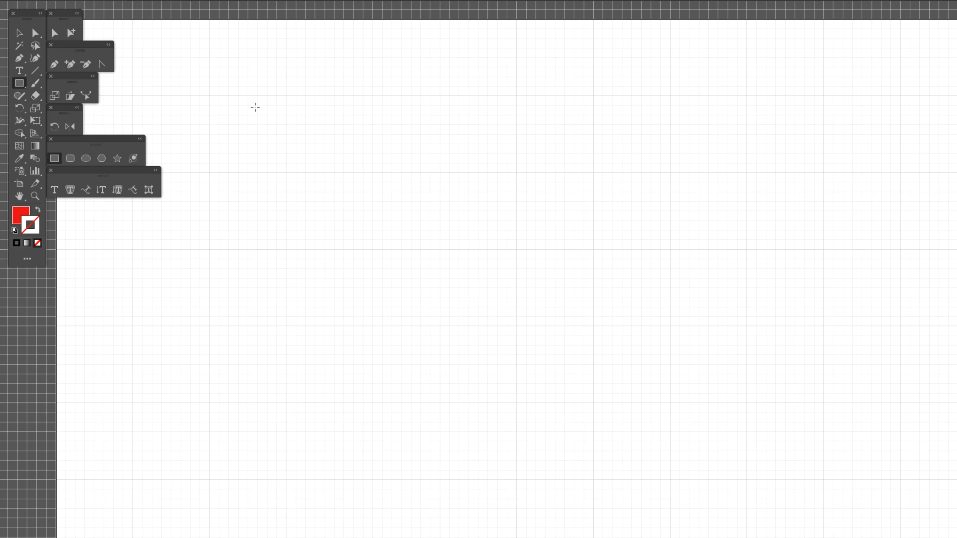
pyautogui.moveTo(286, 177)
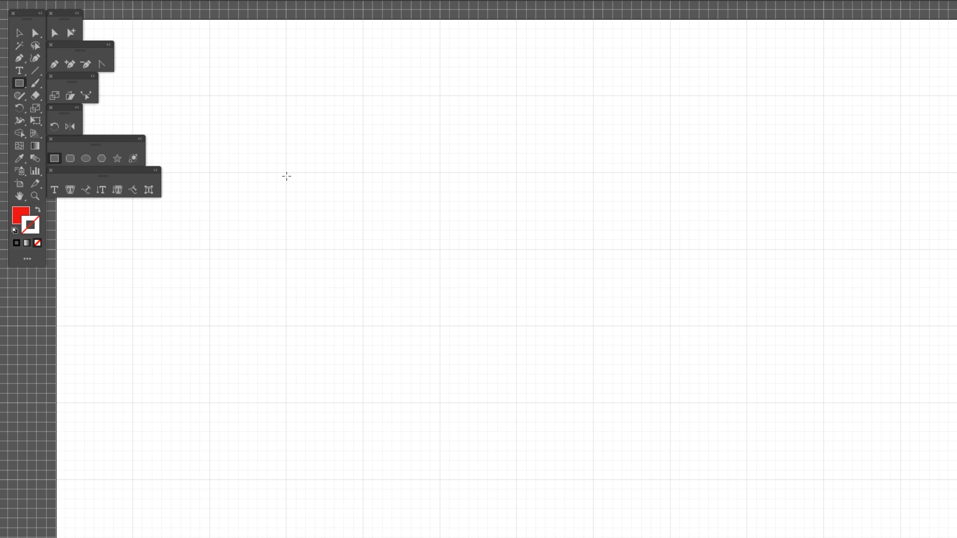
pyautogui.moveTo(286, 173)
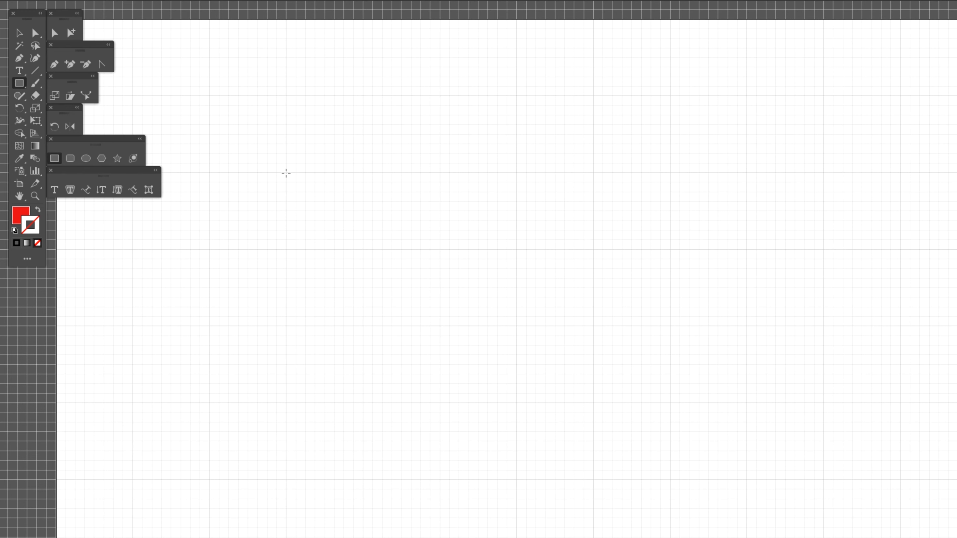
# Draw a red square filling one grid cell
pyautogui.moveTo(286, 175); pyautogui.dragTo(355, 240)
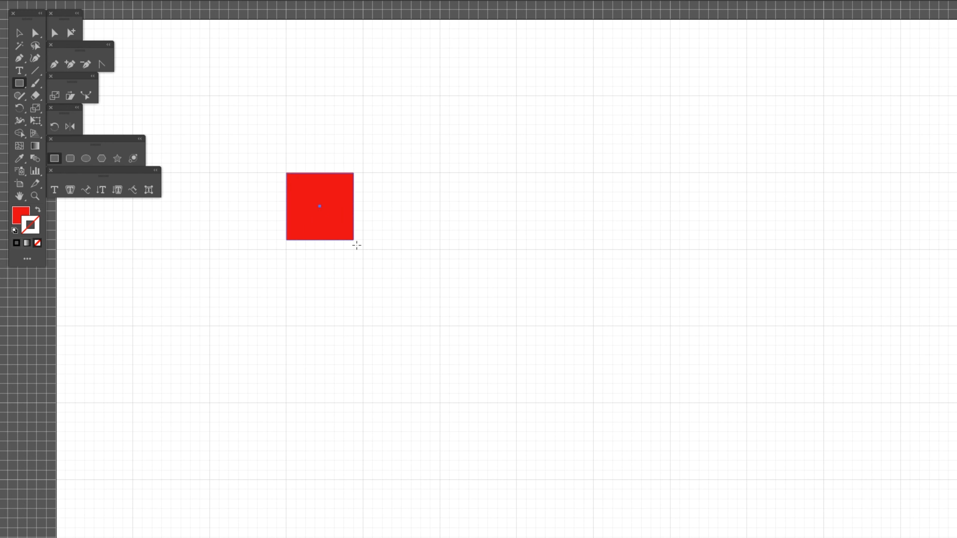
pyautogui.moveTo(354, 242); pyautogui.dragTo(363, 249)
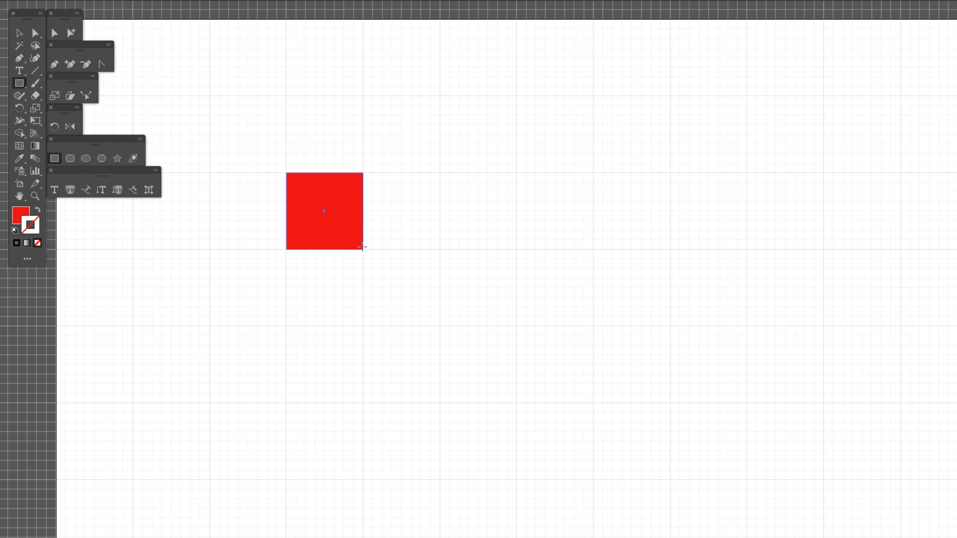
pyautogui.click(324, 212)
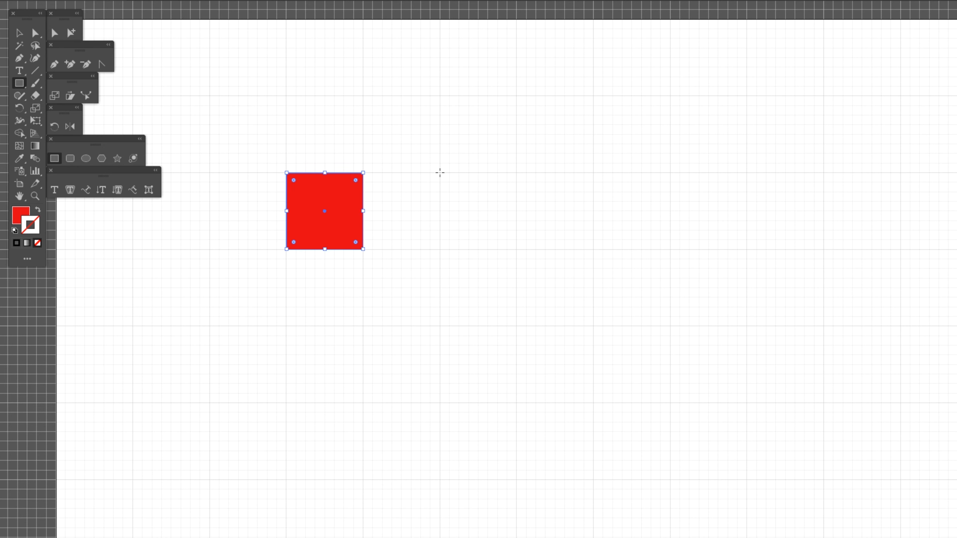
# Draw a red rectangle two cells wide to the right of the square
pyautogui.moveTo(441, 177); pyautogui.dragTo(562, 248)
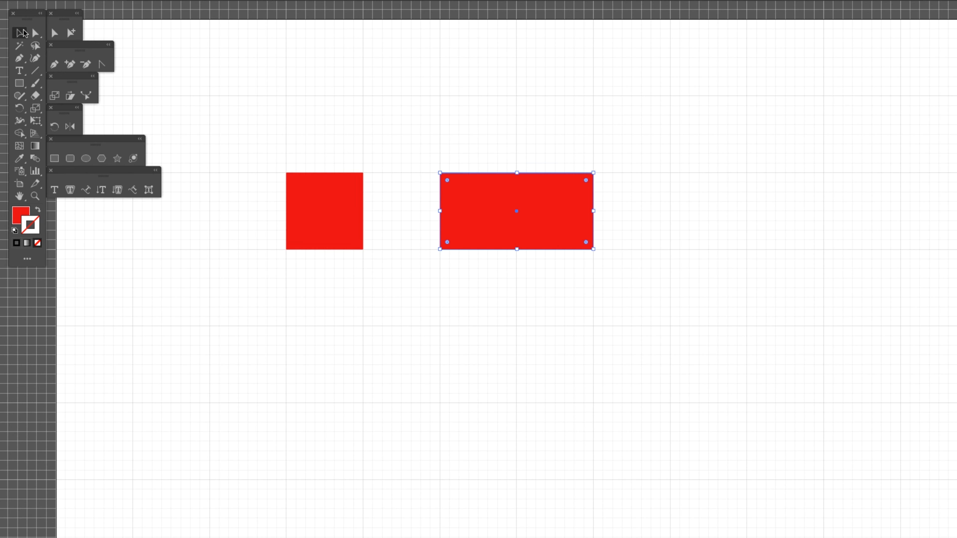
pyautogui.moveTo(324, 211); pyautogui.dragTo(258, 143)
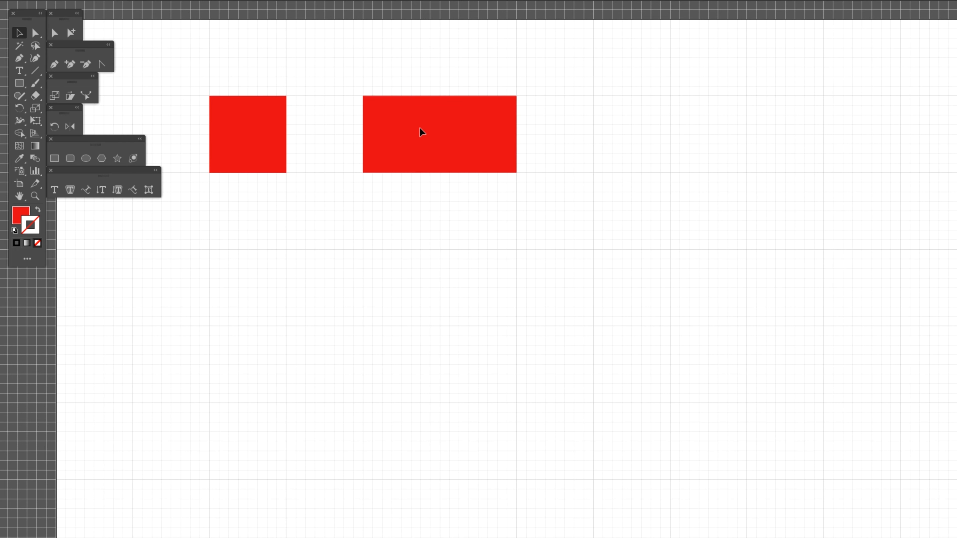
# Switch from the Rectangle tool to the Ellipse tool
pyautogui.click(421, 133)
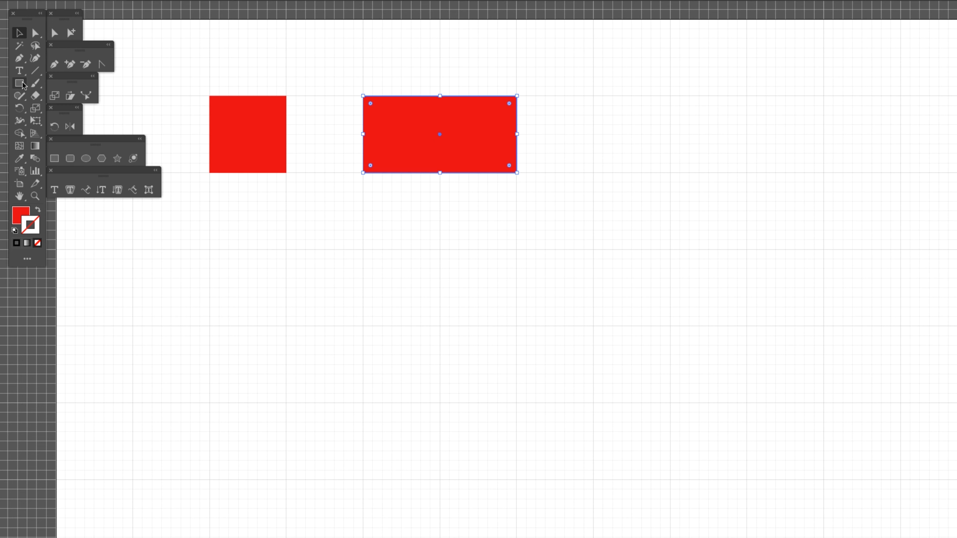
pyautogui.moveTo(19, 84)
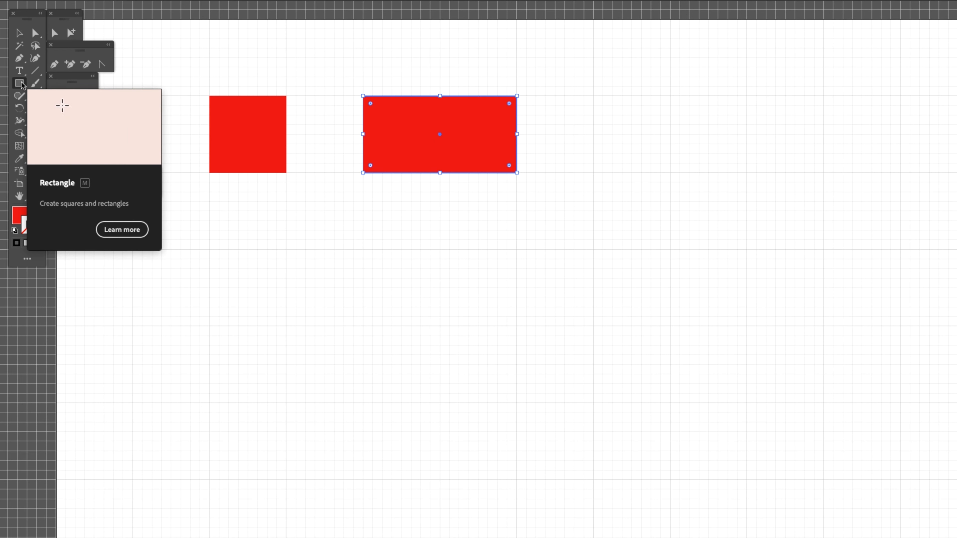
pyautogui.click(19, 84)
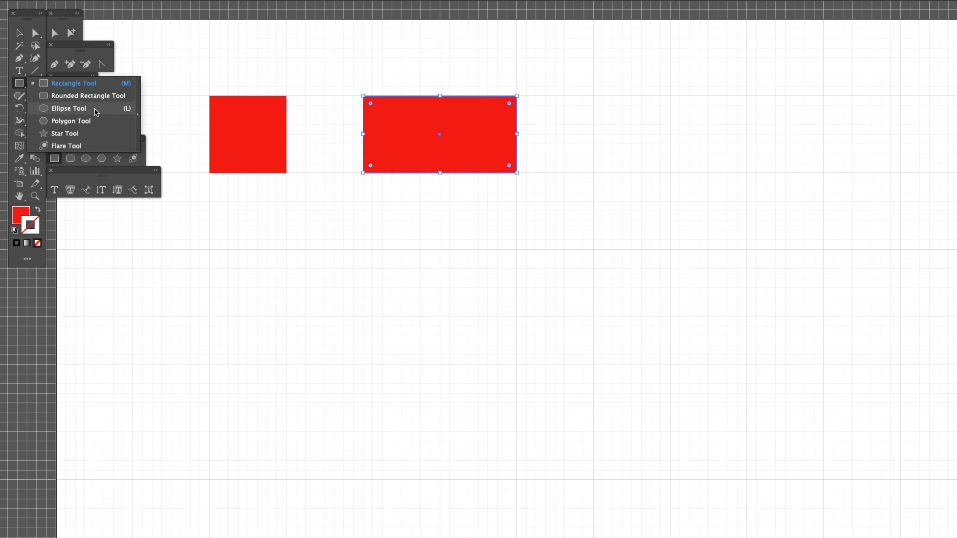
pyautogui.click(68, 109)
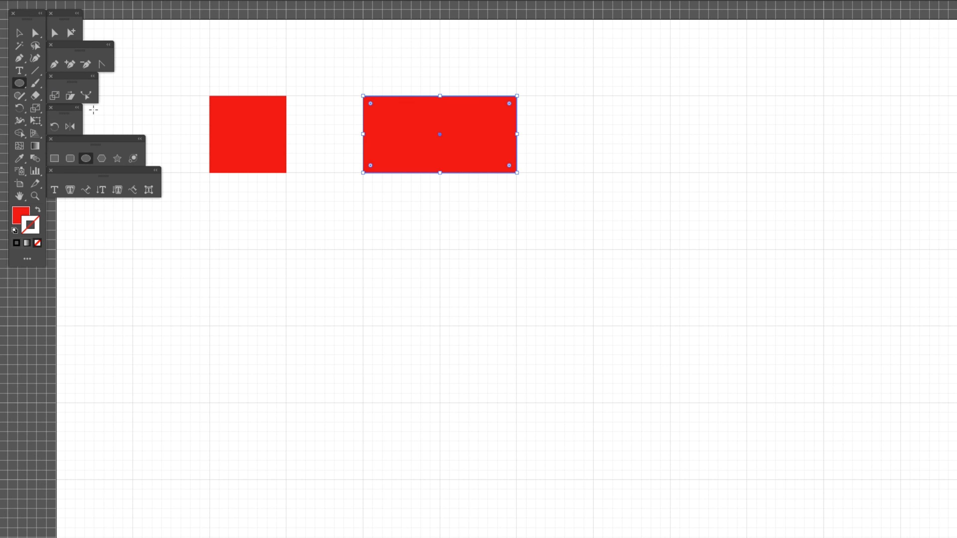
pyautogui.moveTo(212, 245)
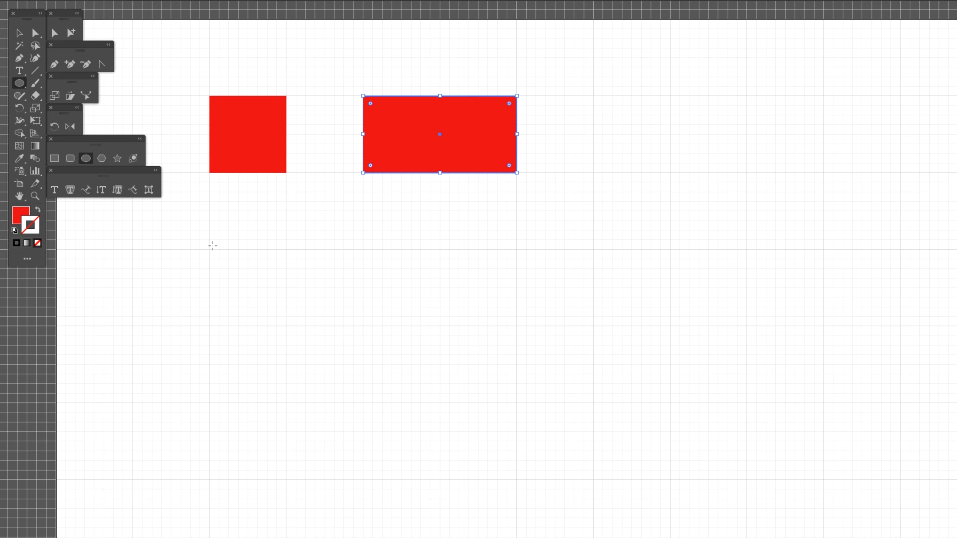
pyautogui.moveTo(210, 249)
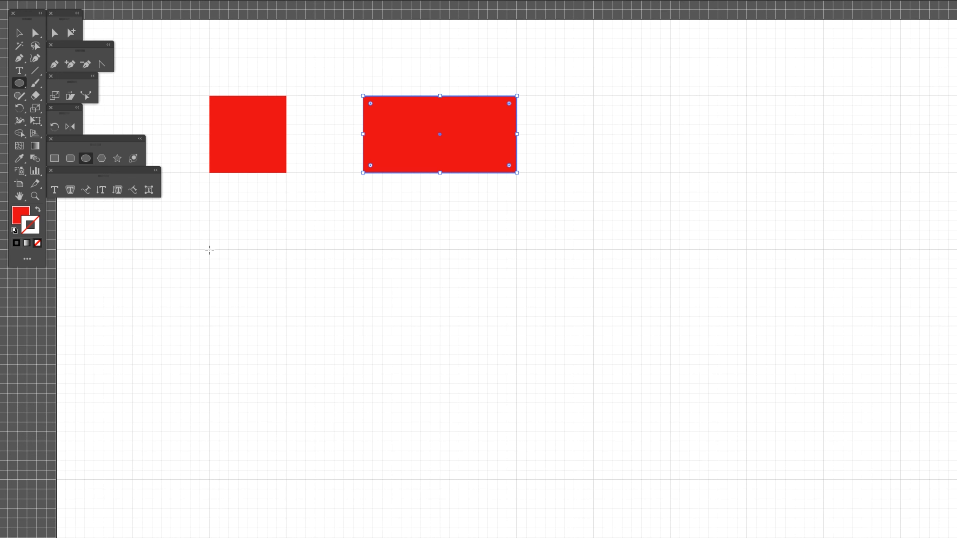
# Draw a red circle below the square and return to the Selection tool
pyautogui.moveTo(209, 250); pyautogui.dragTo(296, 334)
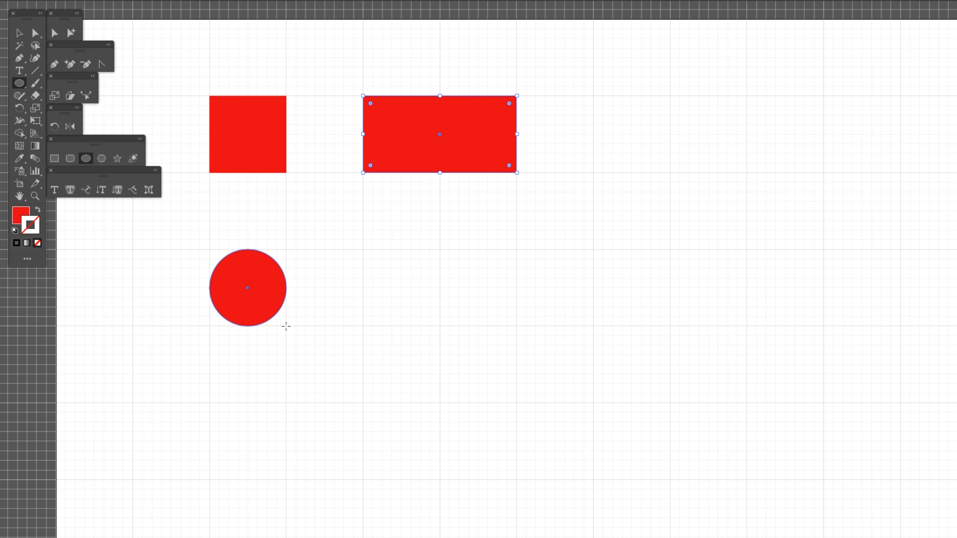
pyautogui.click(247, 288)
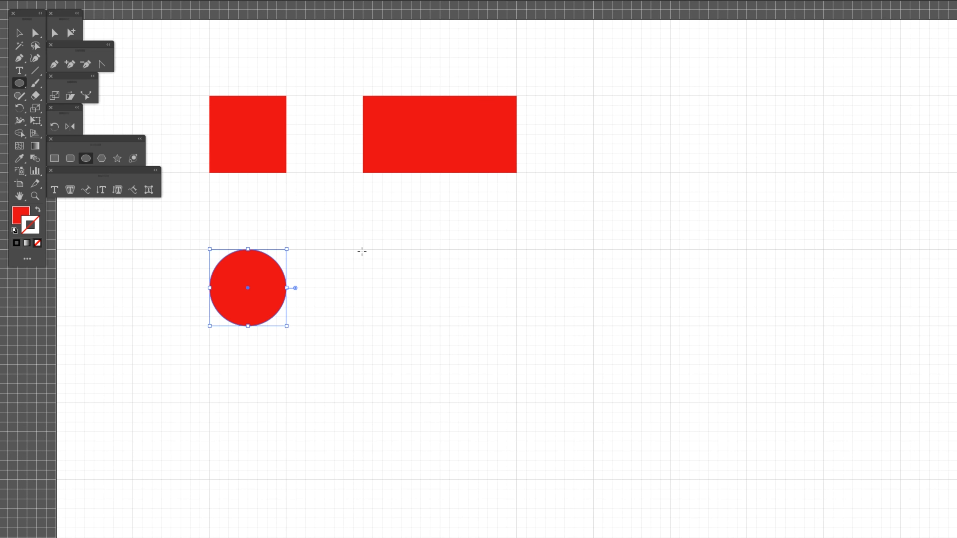
pyautogui.moveTo(364, 250)
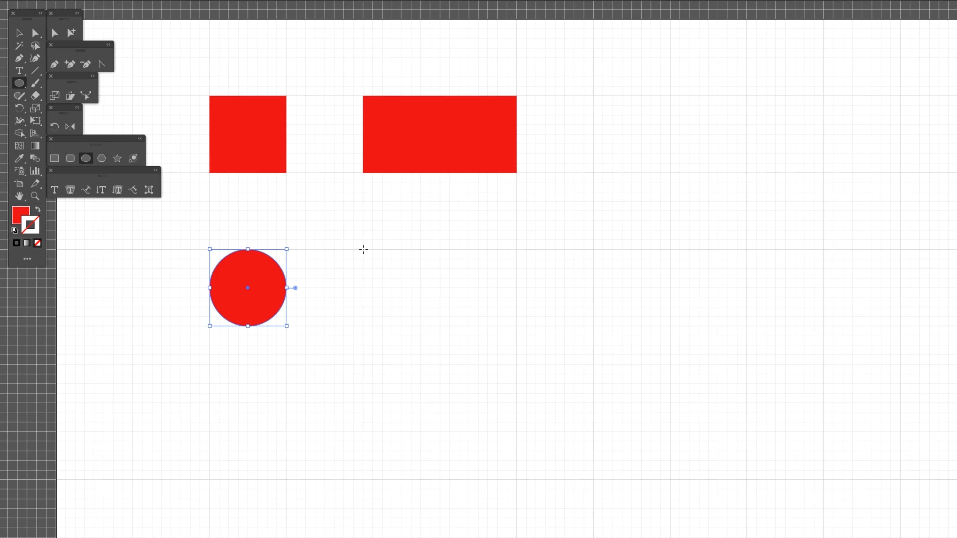
pyautogui.moveTo(364, 253)
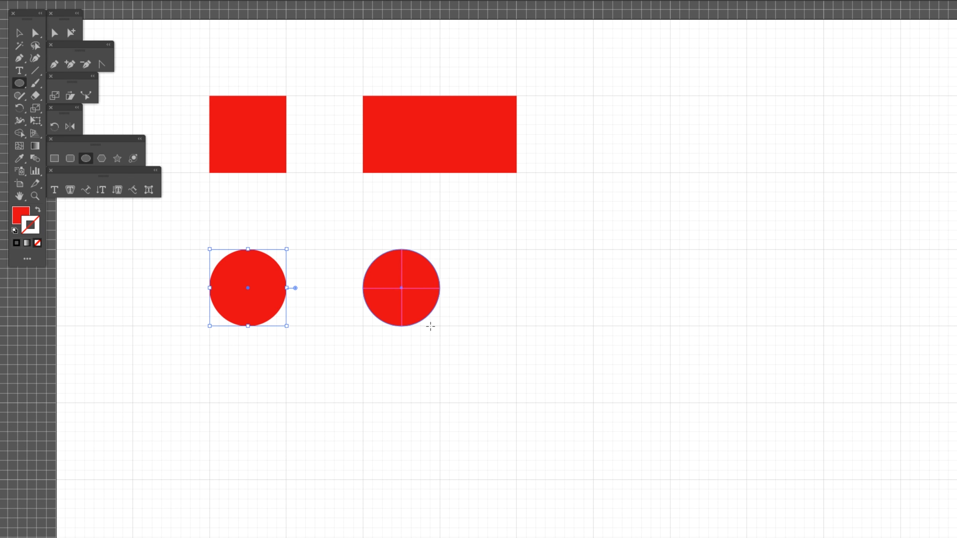
pyautogui.click(19, 34)
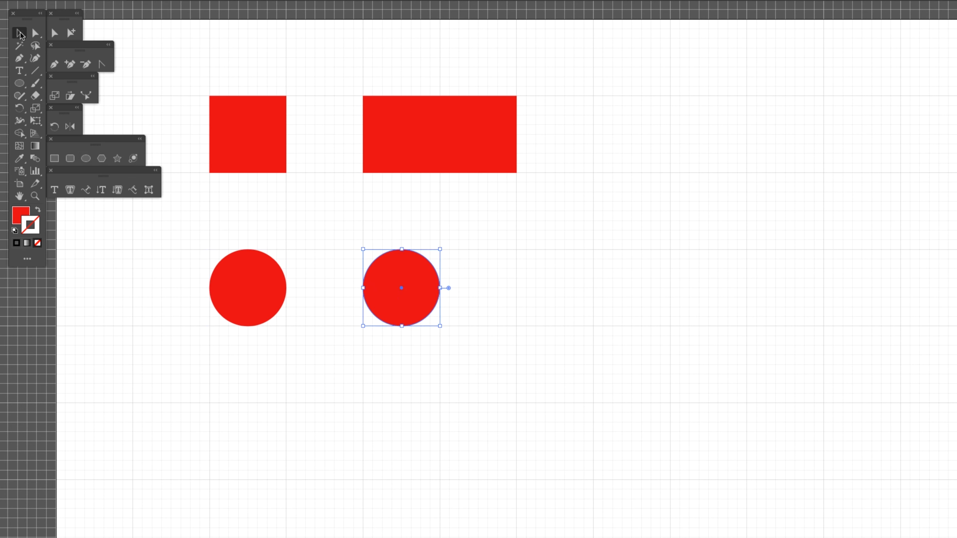
pyautogui.moveTo(585, 409)
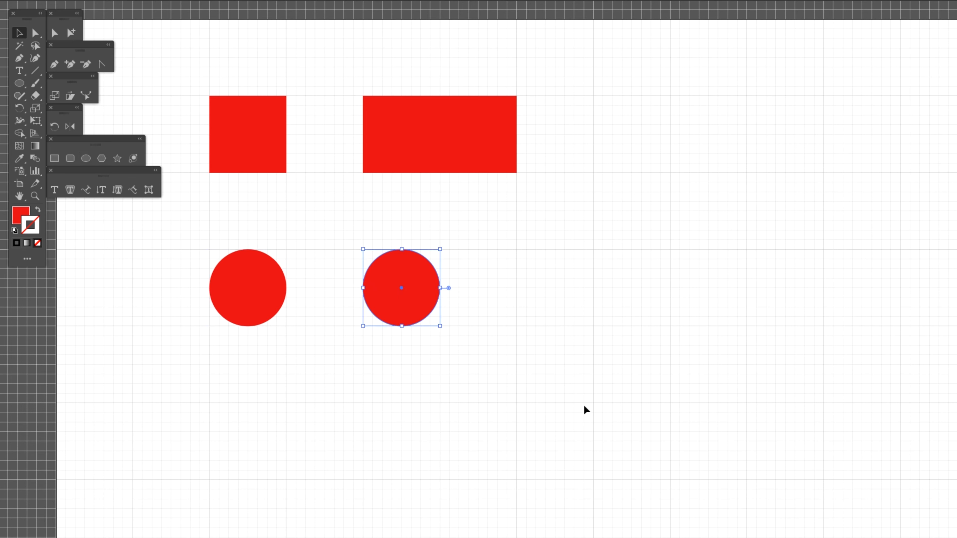
# Move the copied circle into the top row after the rectangle and pick the Polygon tool
pyautogui.moveTo(401, 289); pyautogui.dragTo(630, 133)
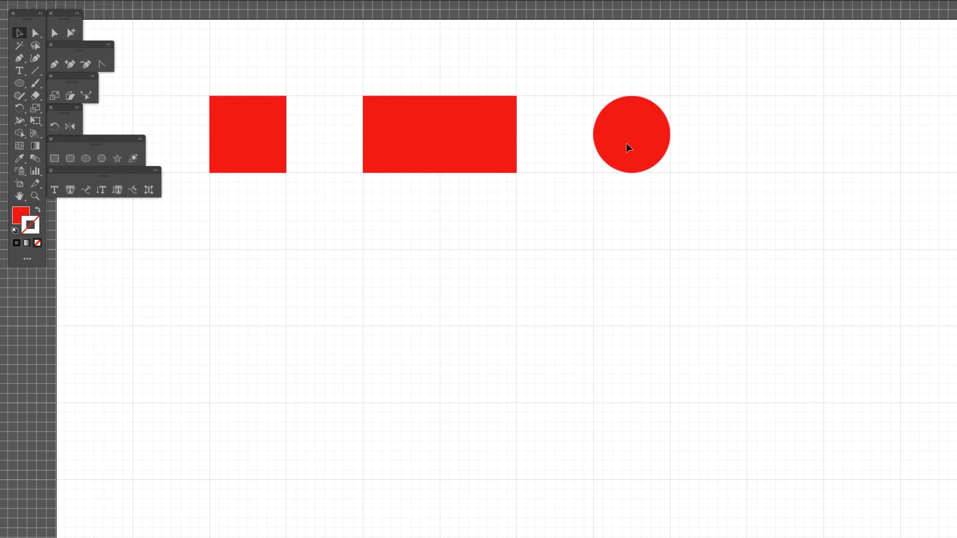
pyautogui.moveTo(453, 399)
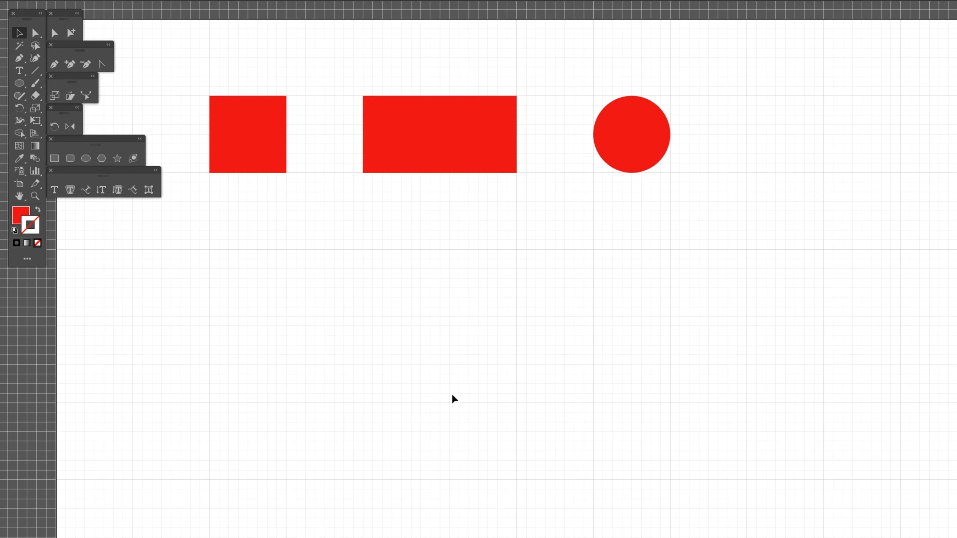
pyautogui.moveTo(341, 345)
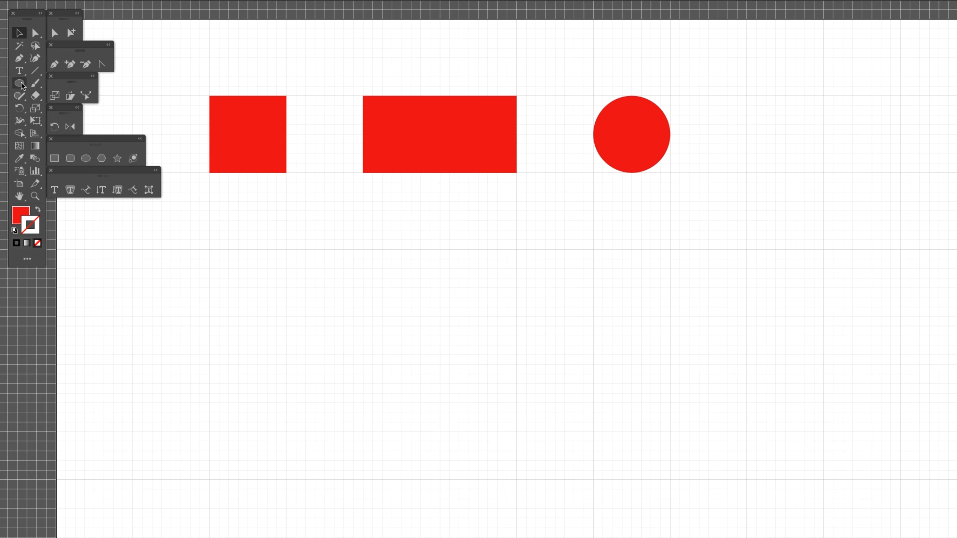
pyautogui.click(19, 84)
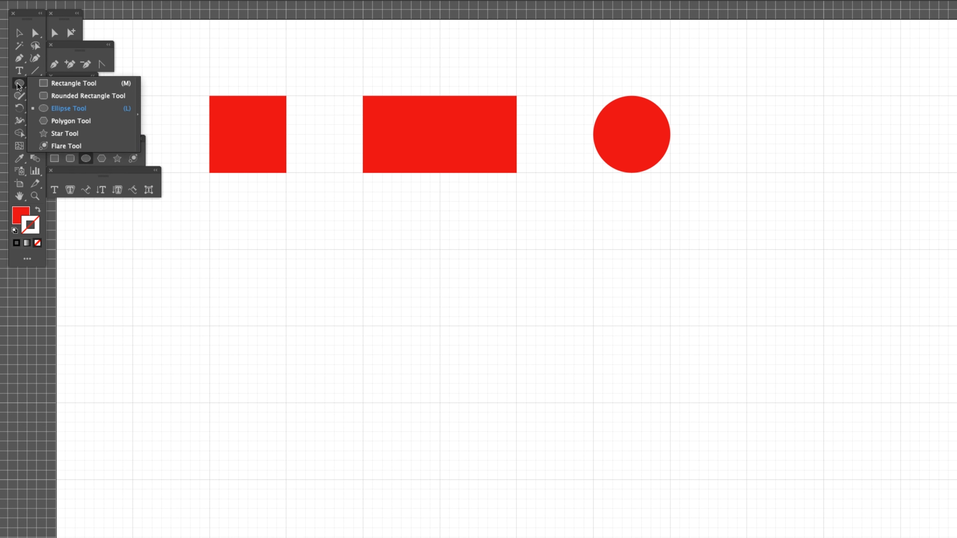
pyautogui.moveTo(90, 121)
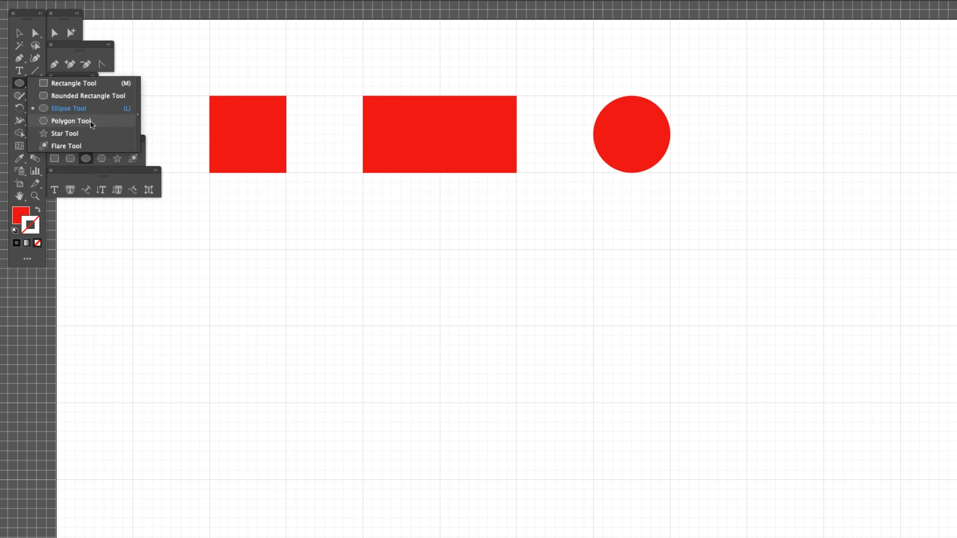
pyautogui.click(68, 108)
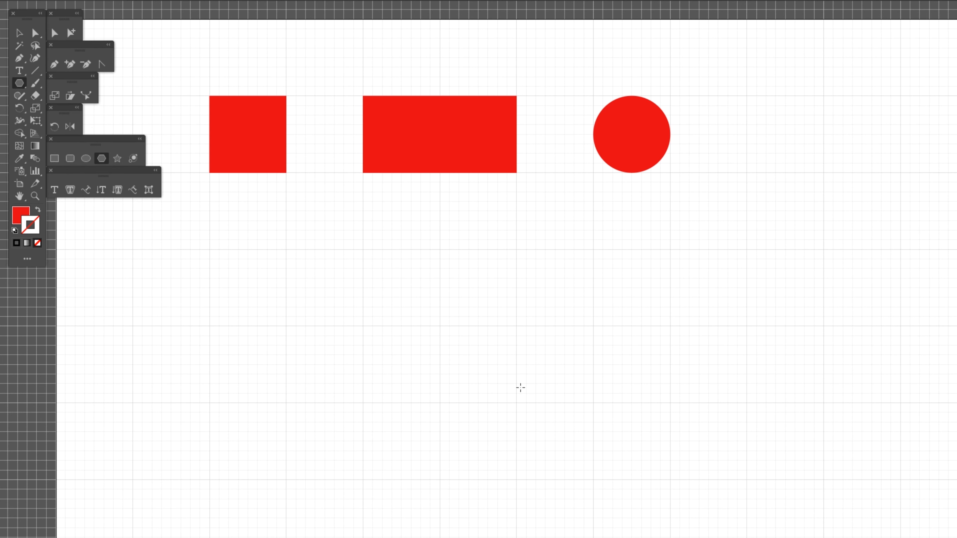
pyautogui.moveTo(438, 327)
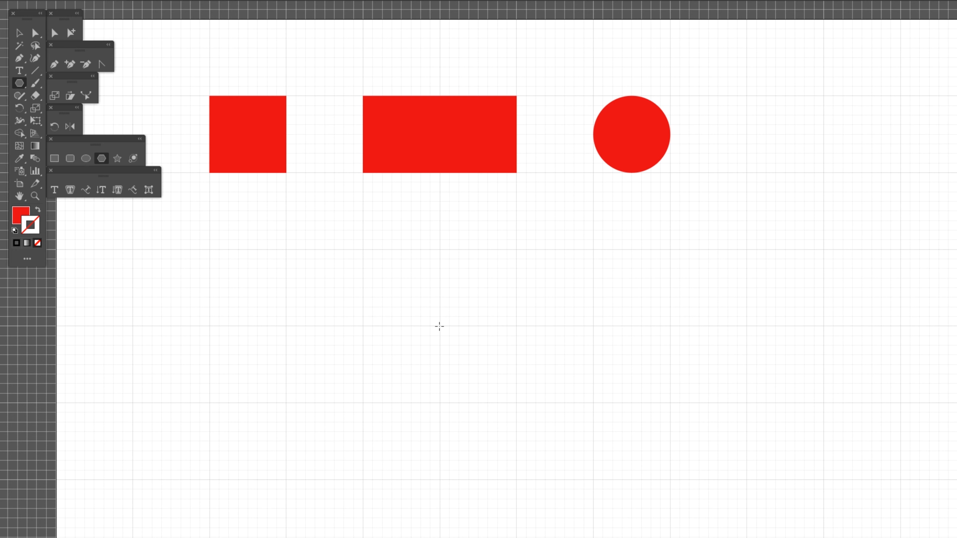
# Draw a three-sided polygon sized to match the other shapes and place it below the square
pyautogui.moveTo(438, 326); pyautogui.dragTo(516, 372)
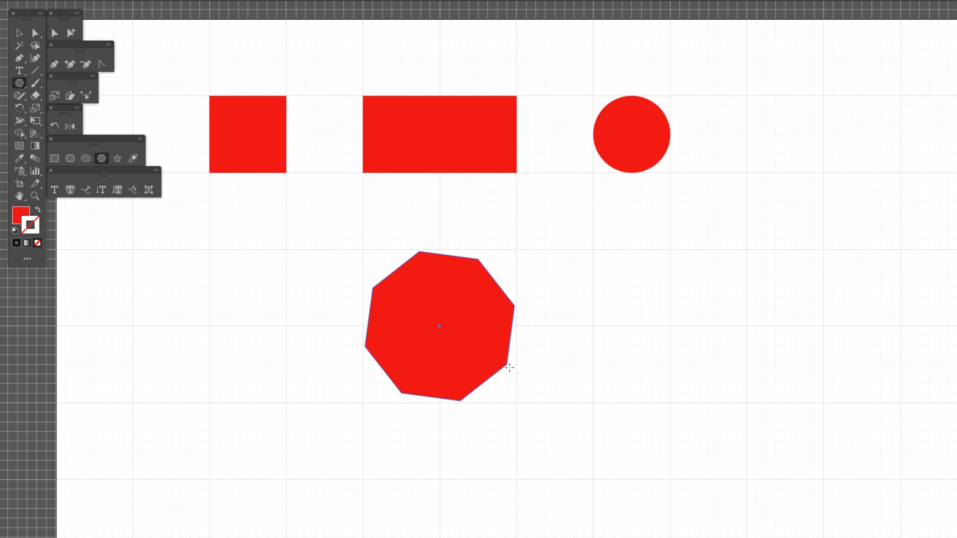
pyautogui.moveTo(509, 367); pyautogui.dragTo(516, 361)
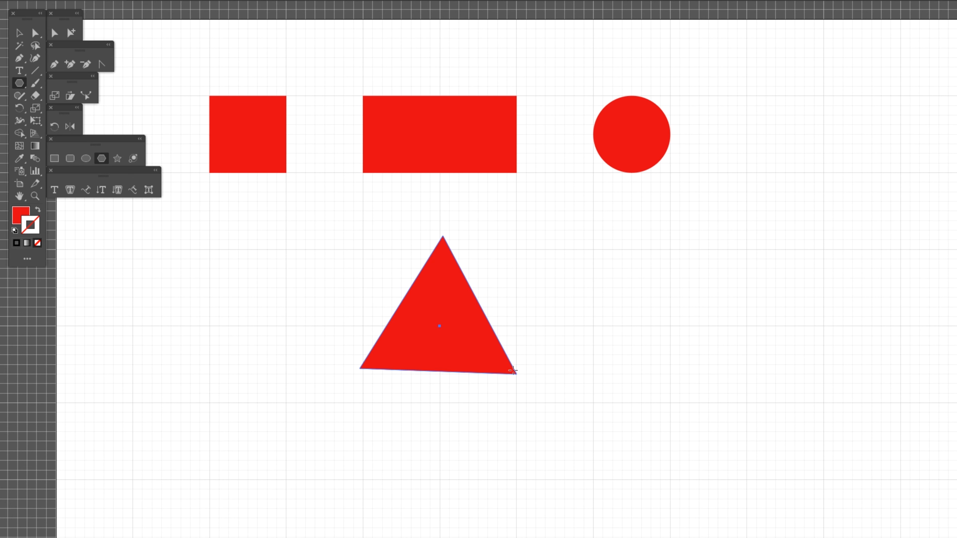
pyautogui.moveTo(512, 370); pyautogui.dragTo(554, 379)
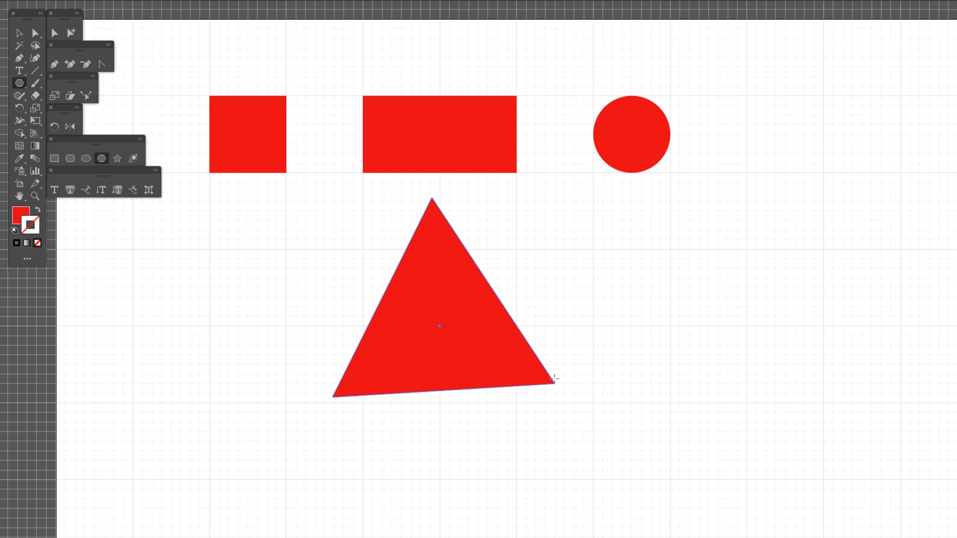
pyautogui.moveTo(552, 378); pyautogui.dragTo(494, 344)
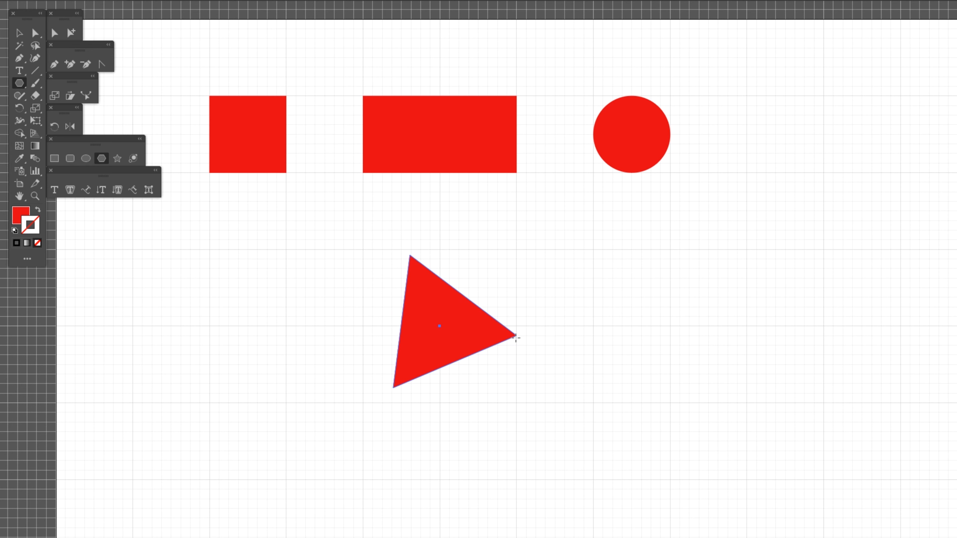
pyautogui.moveTo(516, 338); pyautogui.dragTo(509, 361)
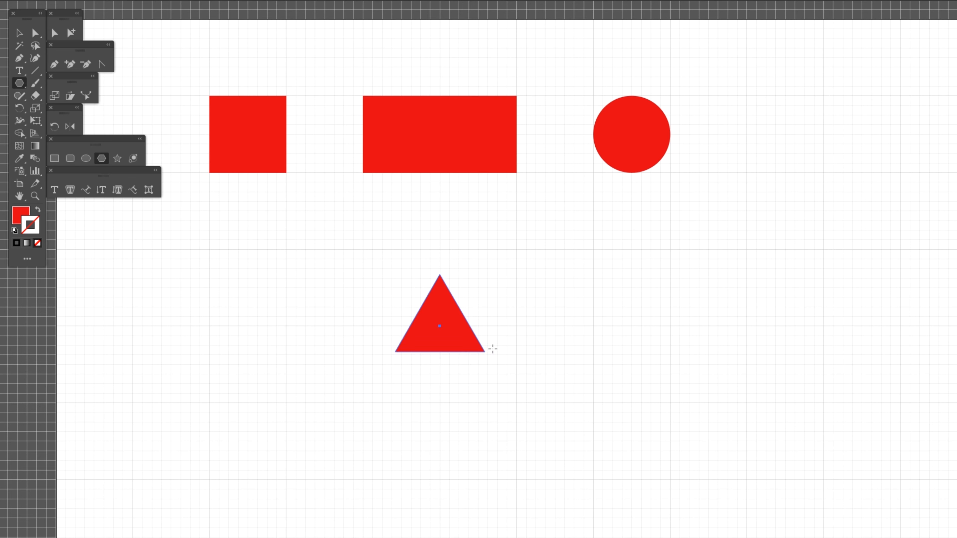
pyautogui.moveTo(438, 325); pyautogui.dragTo(250, 290)
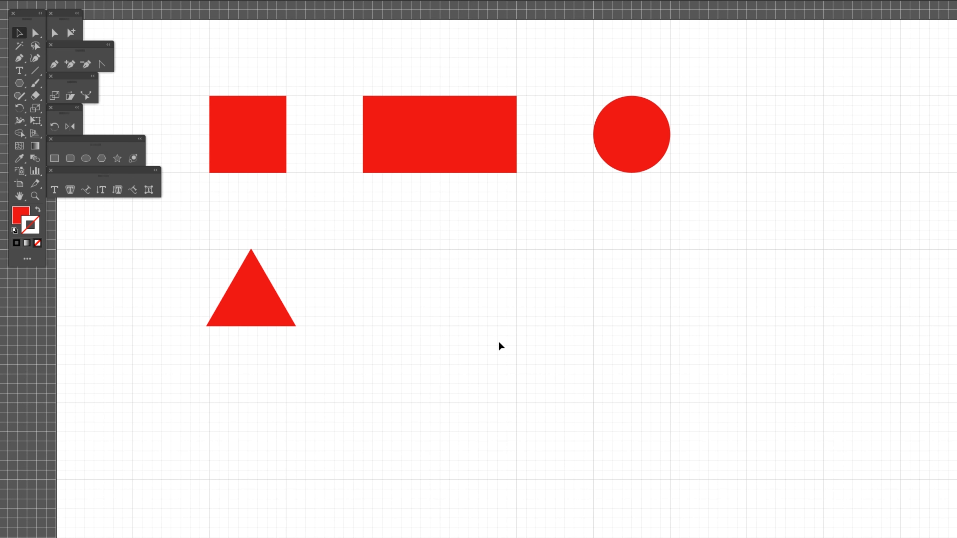
pyautogui.moveTo(495, 331)
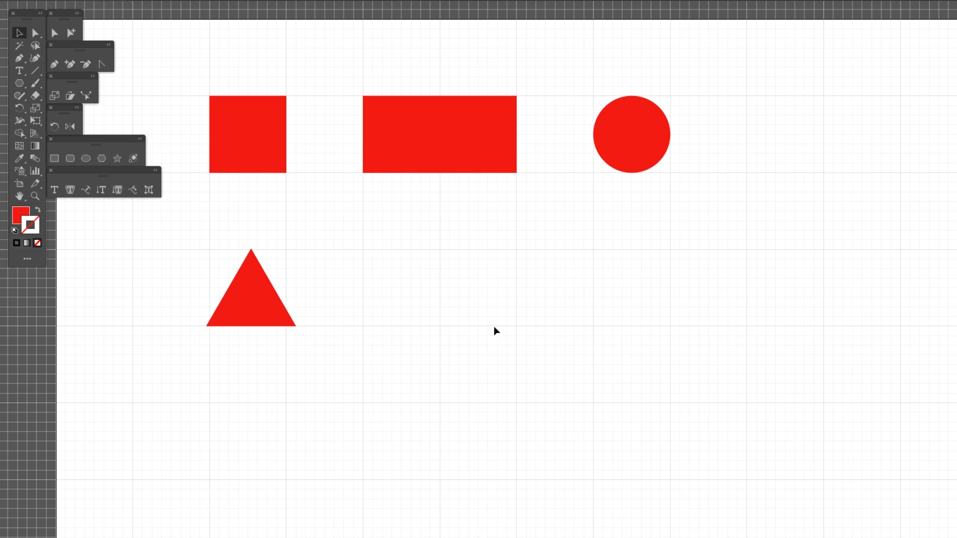
# Select the red square to cut copies into right triangles, then return to the Selection tool
pyautogui.click(247, 133)
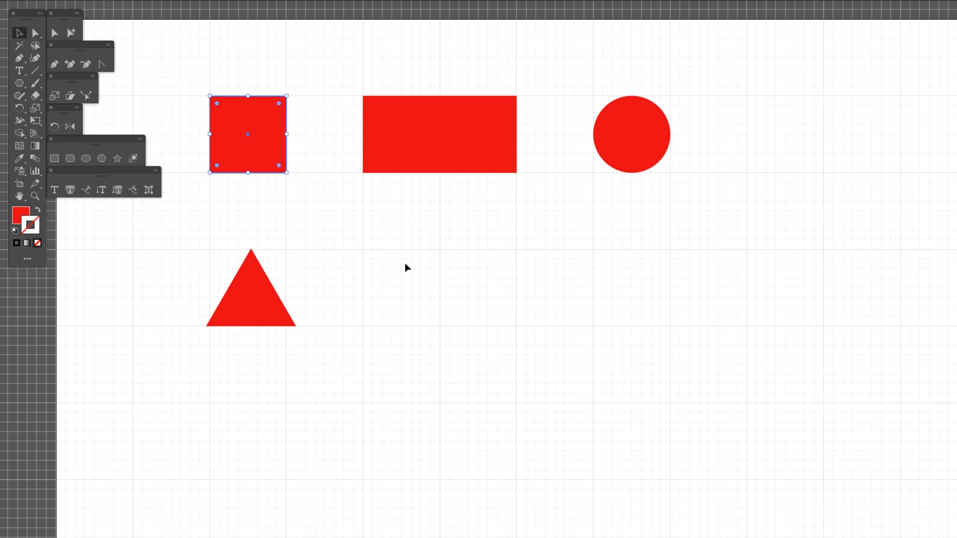
pyautogui.moveTo(264, 121)
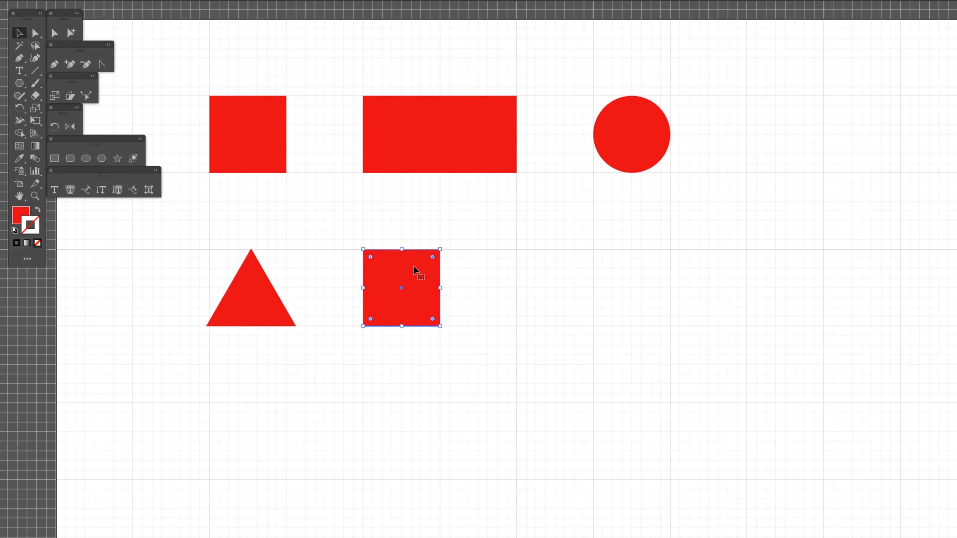
pyautogui.moveTo(19, 57)
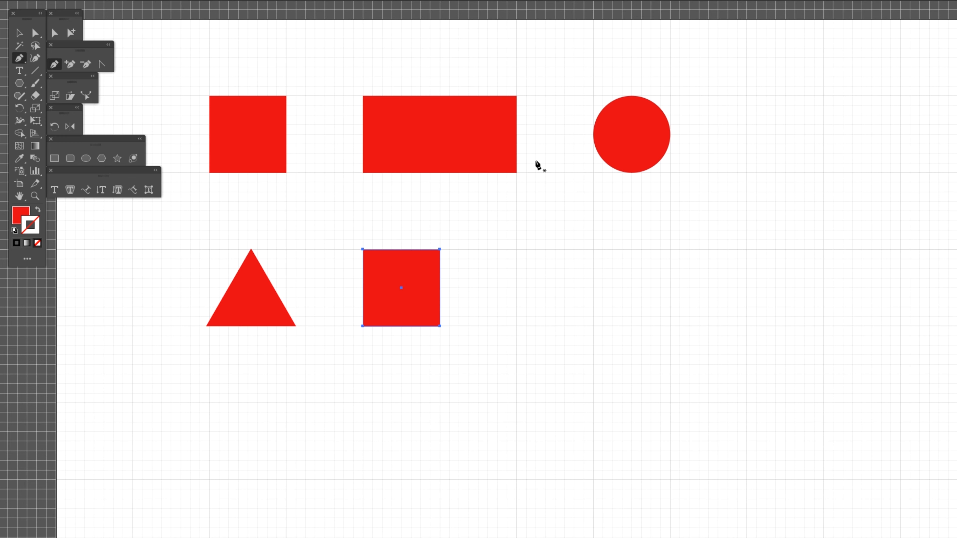
pyautogui.moveTo(444, 270)
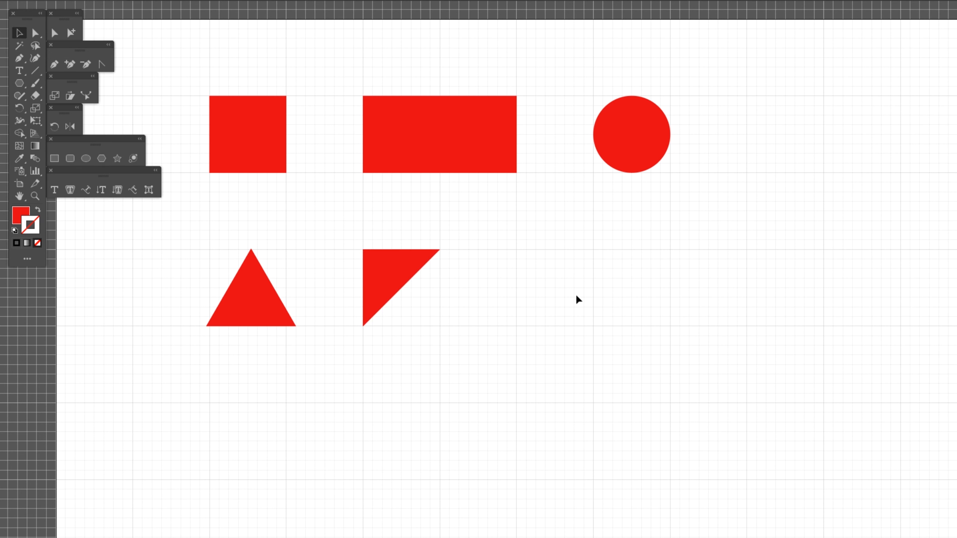
pyautogui.moveTo(260, 136)
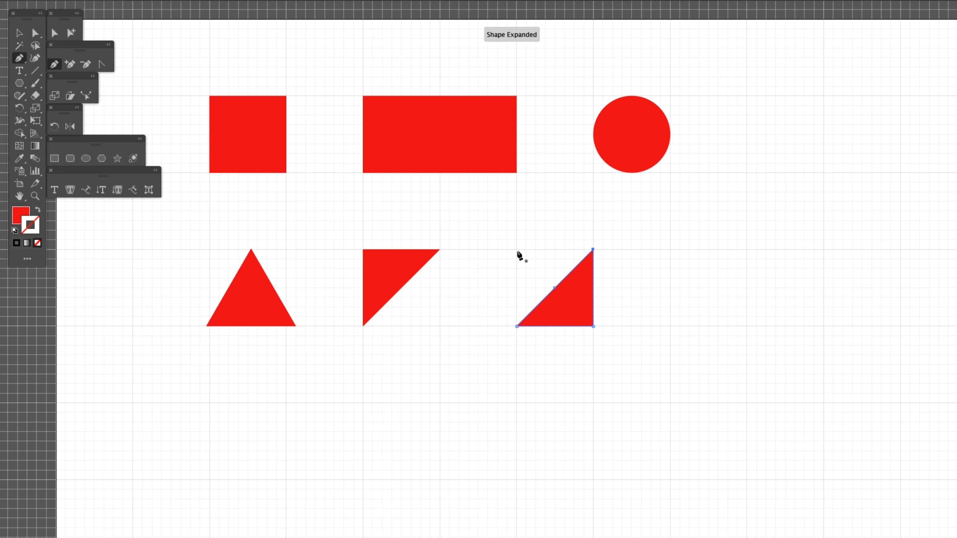
pyautogui.click(19, 33)
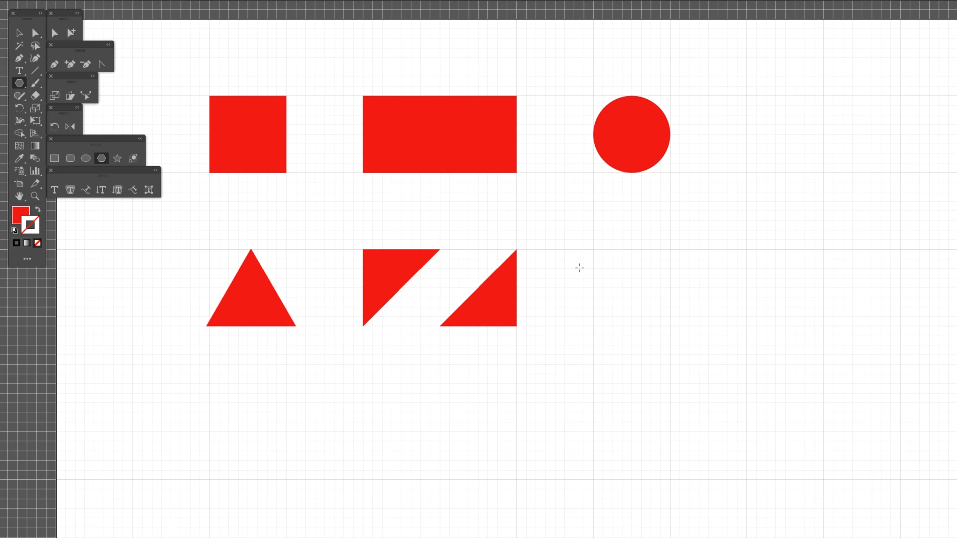
# Draw a red pentagon and move it under the circle in the second row
pyautogui.click(20, 83)
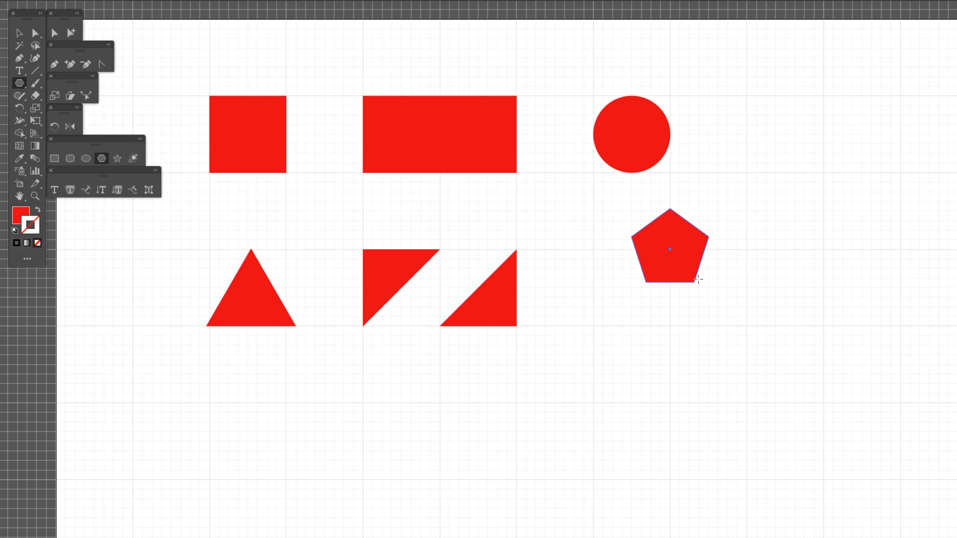
pyautogui.click(669, 249)
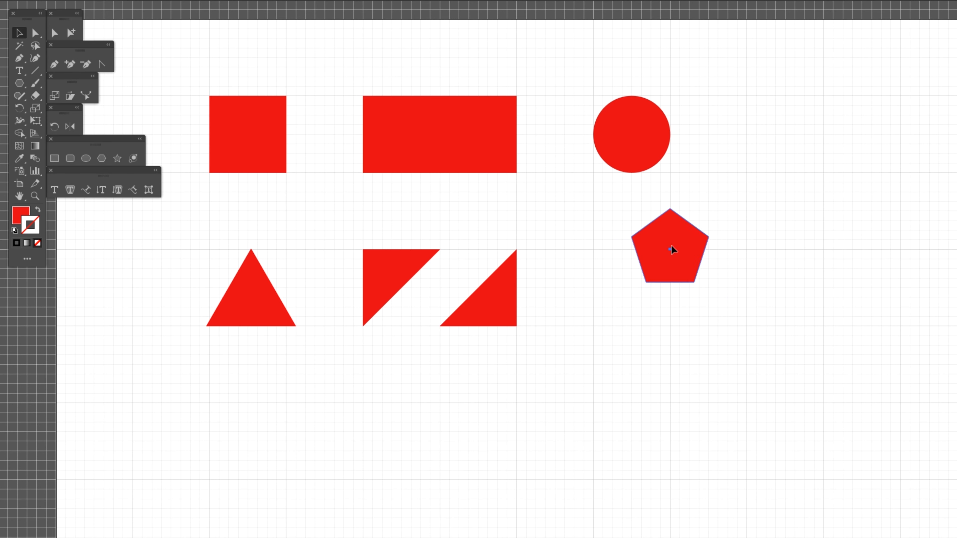
pyautogui.moveTo(669, 247); pyautogui.dragTo(630, 287)
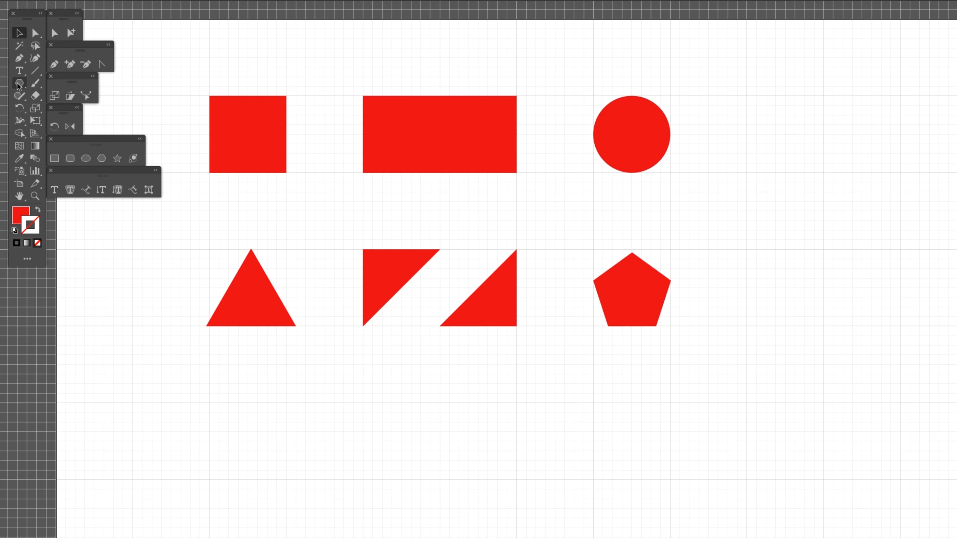
# Draw a red hexagon and place it beside the pentagon at the end of the second row
pyautogui.moveTo(476, 317); pyautogui.dragTo(604, 454)
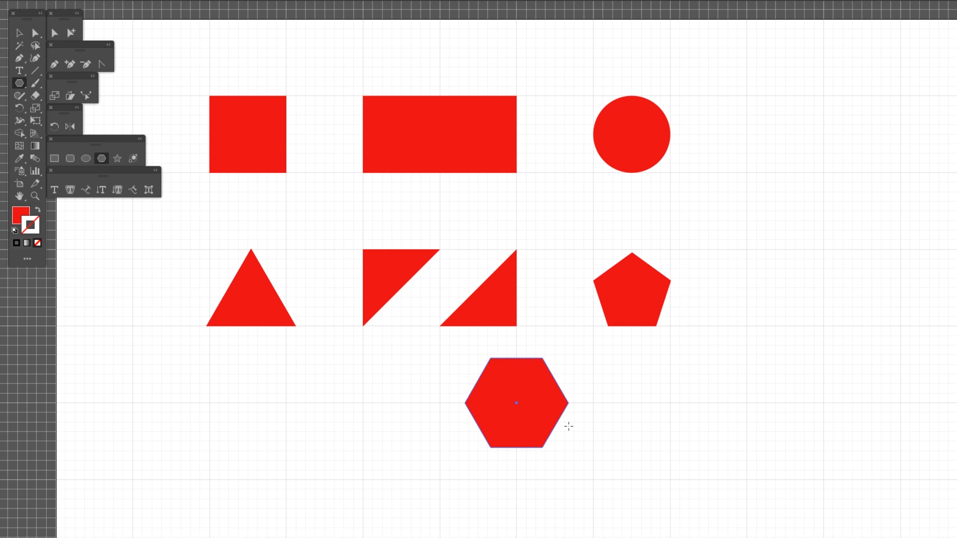
pyautogui.click(516, 403)
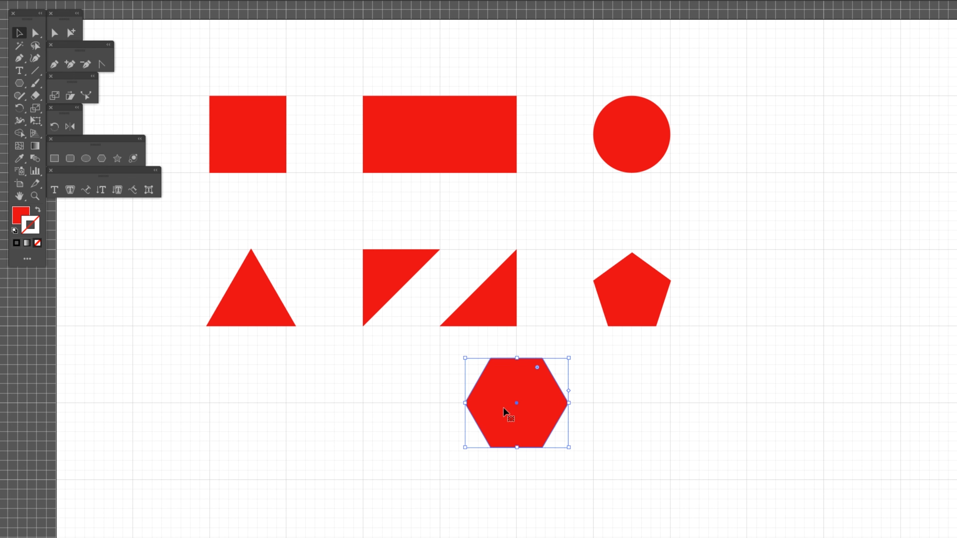
pyautogui.moveTo(516, 403); pyautogui.dragTo(742, 281)
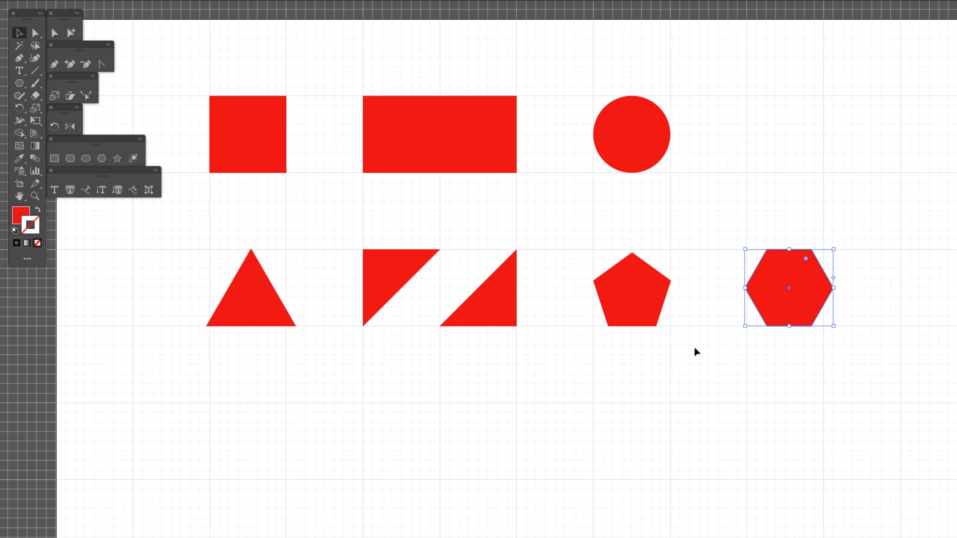
pyautogui.click(699, 349)
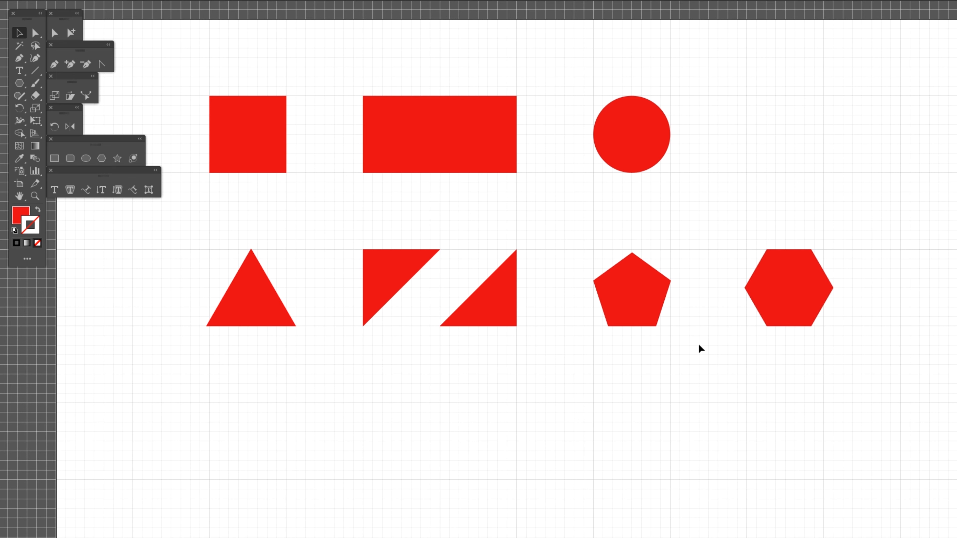
# Copy the top-row circle down into the third row and start editing the second copy's anchor points
pyautogui.click(631, 134)
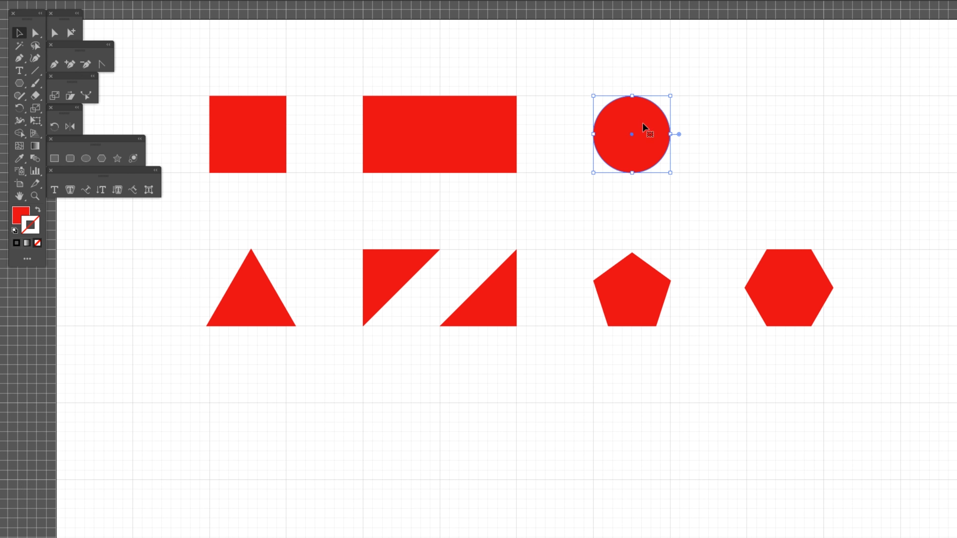
pyautogui.moveTo(777, 127)
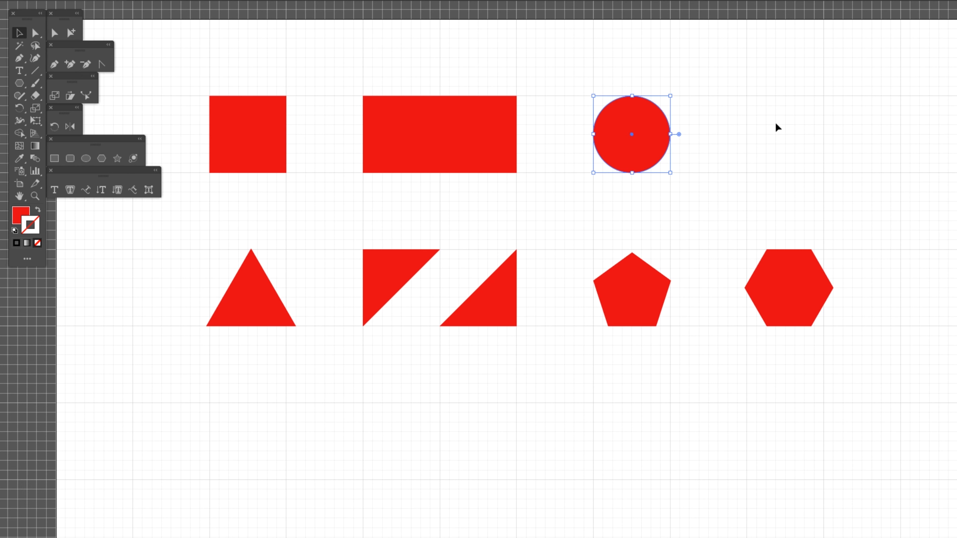
pyautogui.moveTo(650, 131)
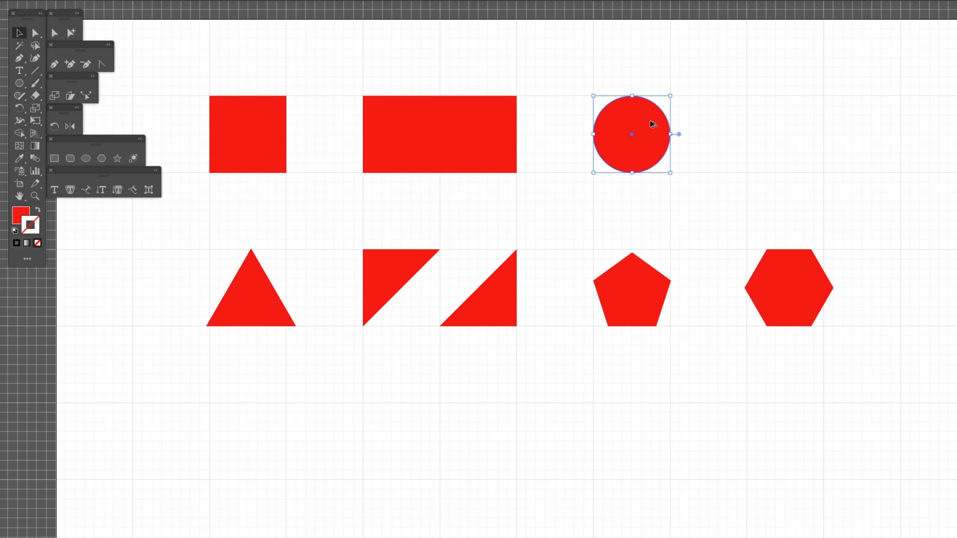
pyautogui.moveTo(631, 134); pyautogui.dragTo(248, 441)
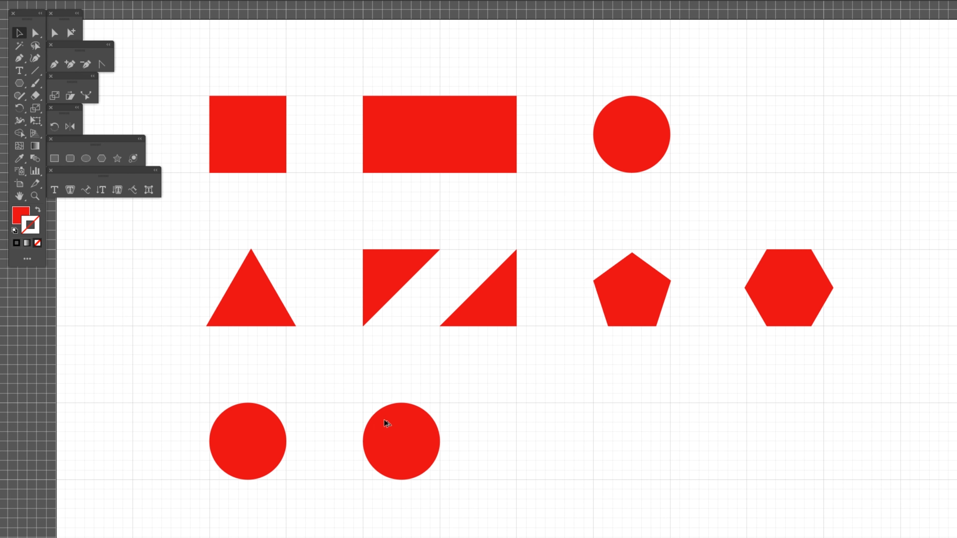
pyautogui.click(401, 441)
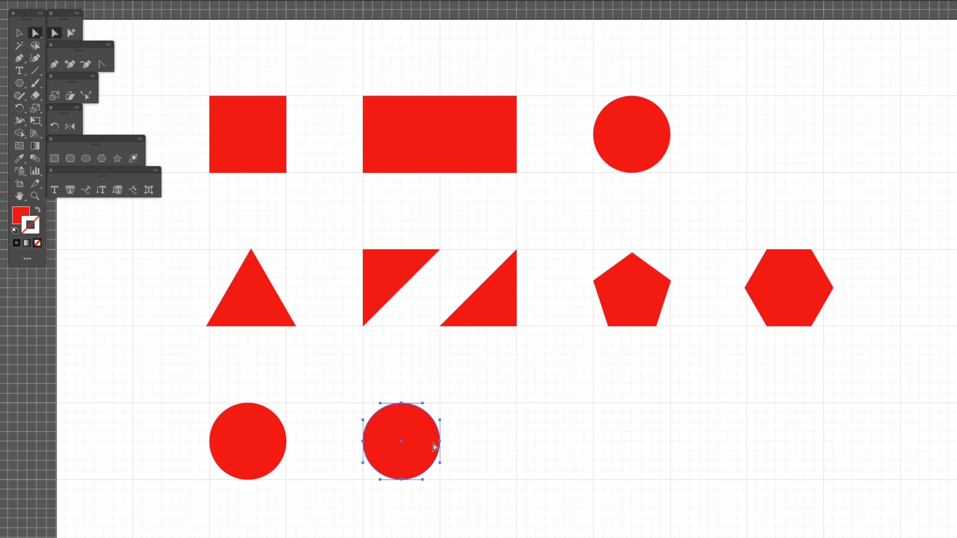
pyautogui.moveTo(464, 444)
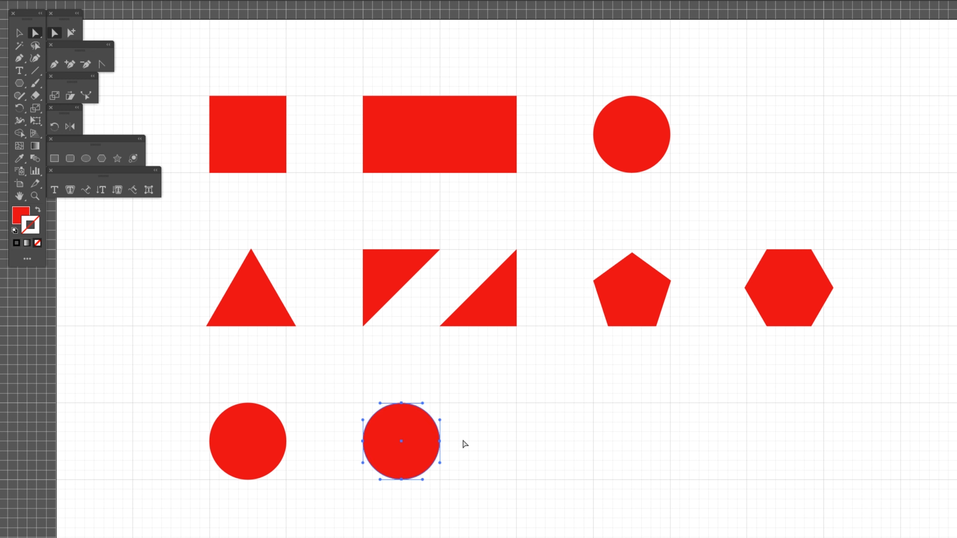
pyautogui.moveTo(440, 445)
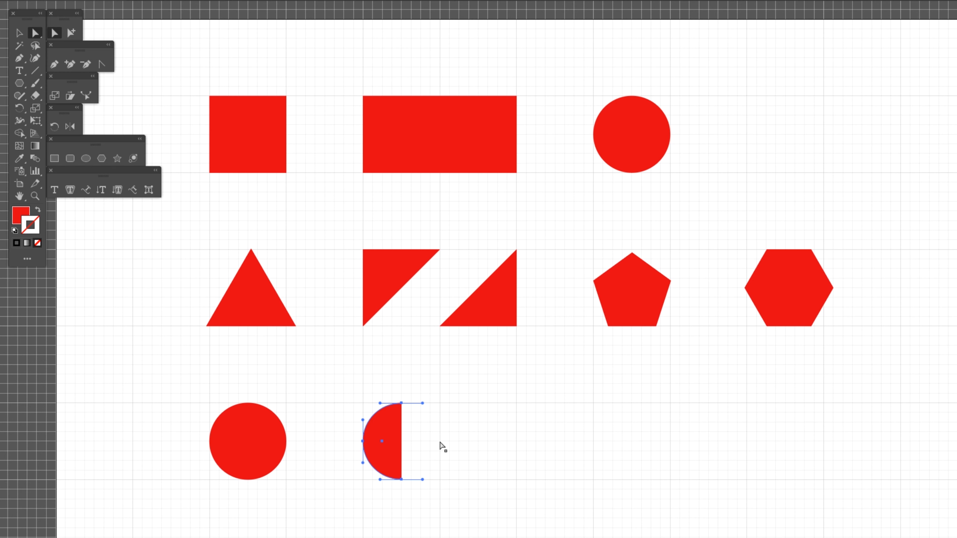
pyautogui.moveTo(104, 105)
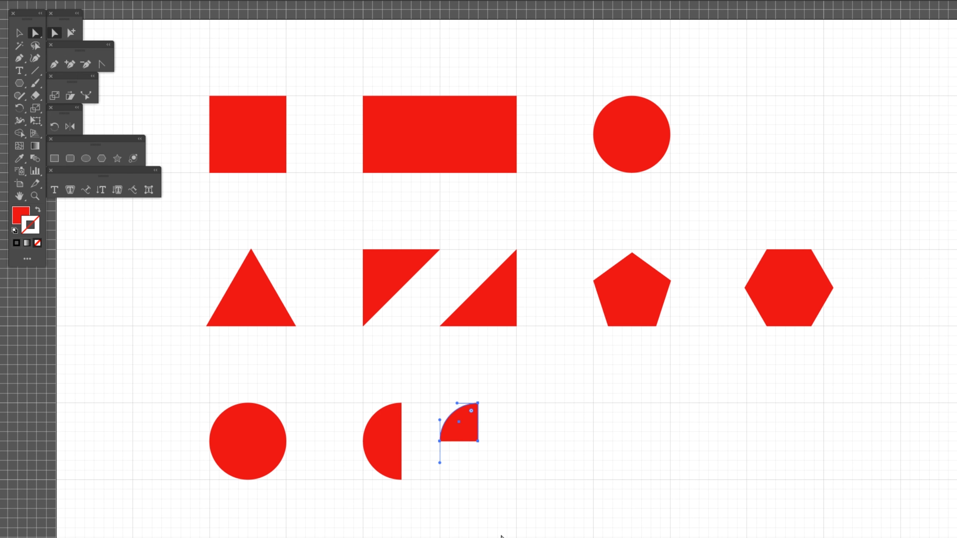
pyautogui.moveTo(19, 58)
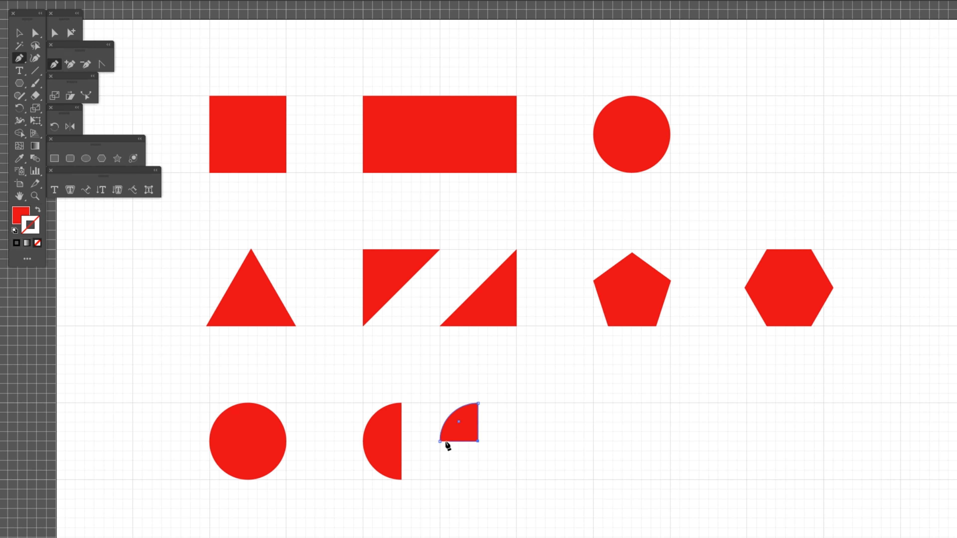
# Finish the quarter circle and return to the Selection tool
pyautogui.click(19, 33)
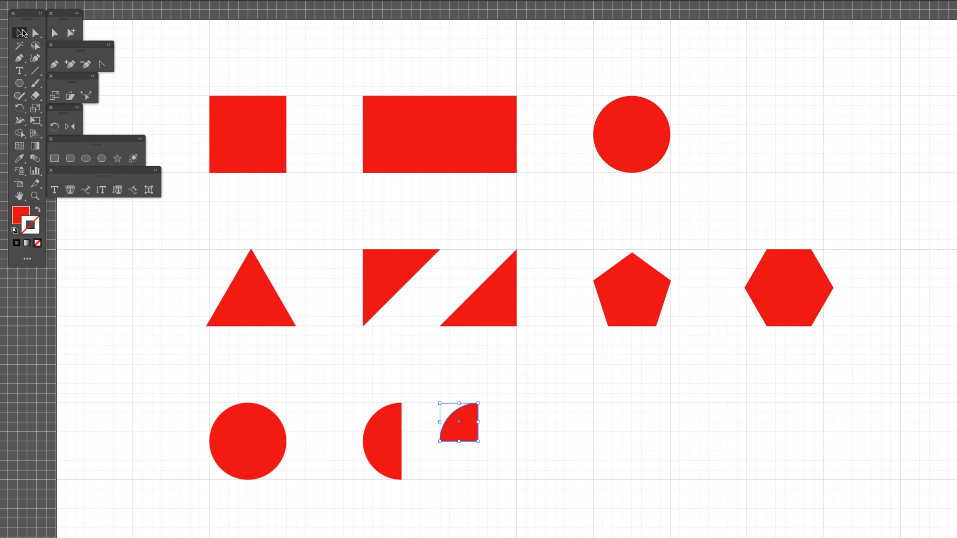